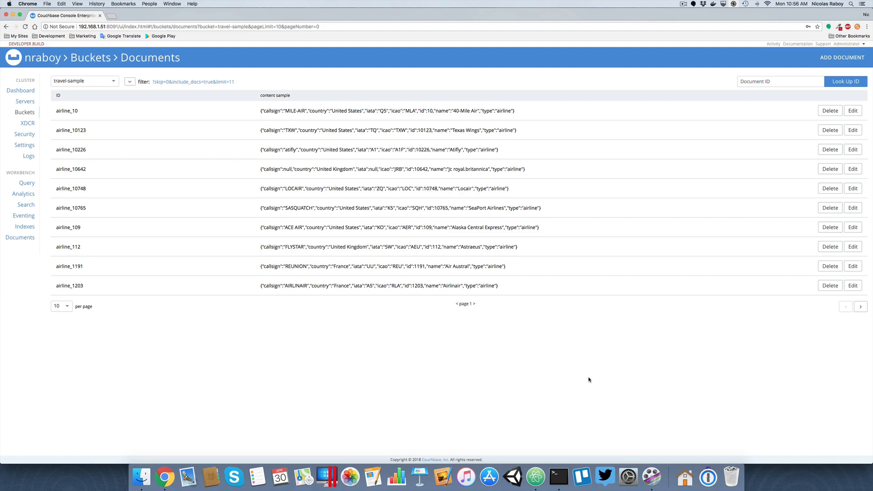
{"action": "mouse_move", "coordinate": [443, 273]}
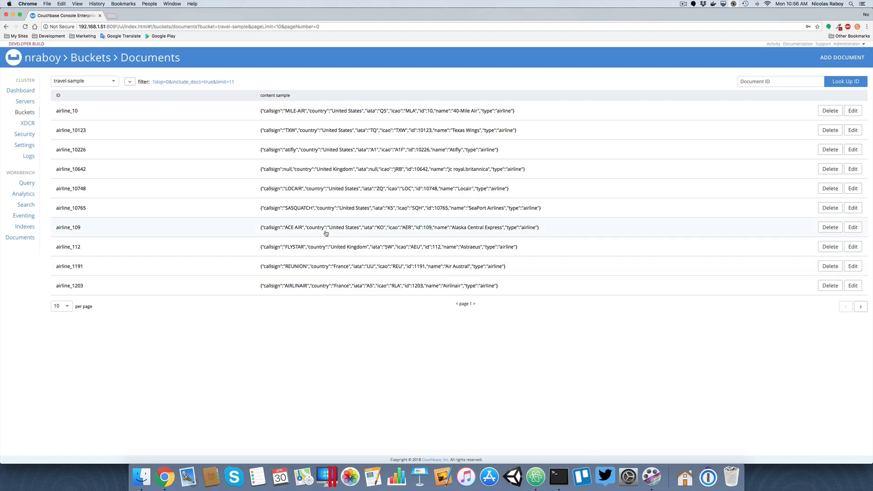
{"action": "mouse_move", "coordinate": [330, 316]}
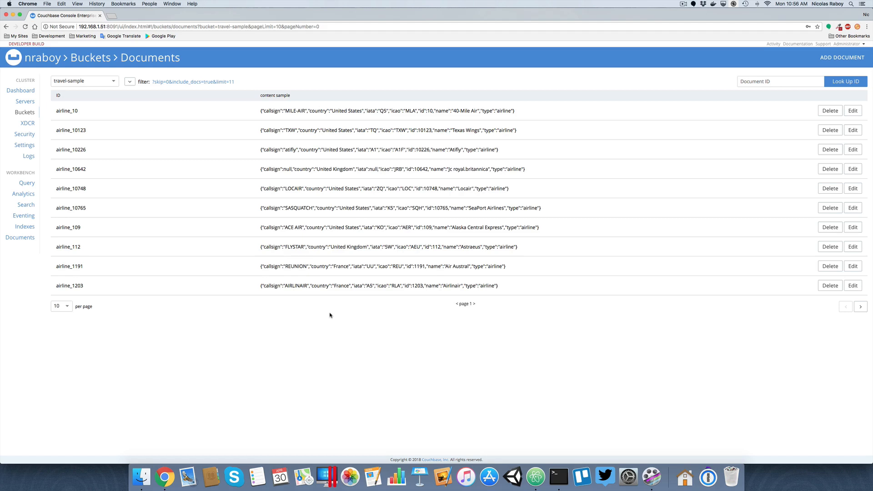
{"action": "mouse_move", "coordinate": [25, 102]}
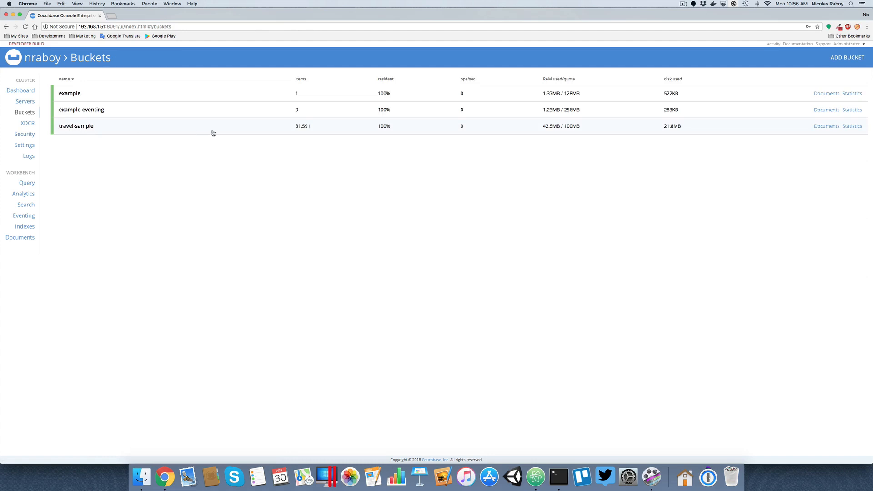
{"action": "mouse_move", "coordinate": [307, 144]}
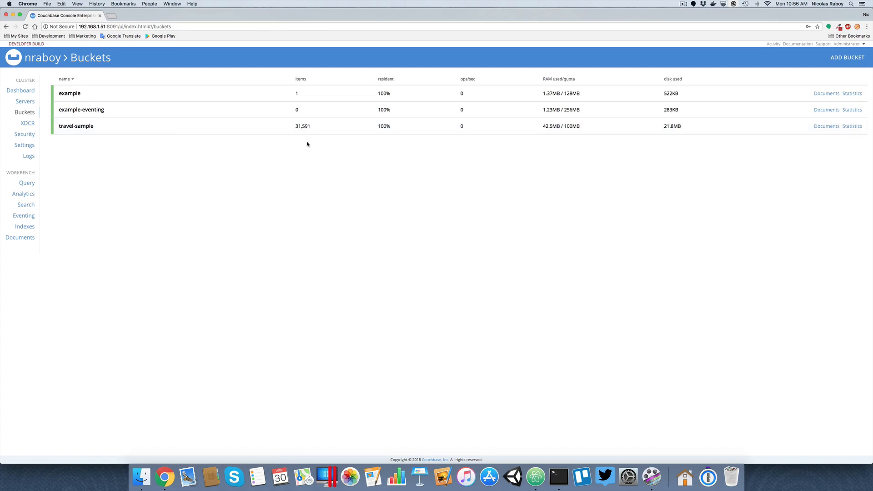
{"action": "mouse_move", "coordinate": [158, 176]}
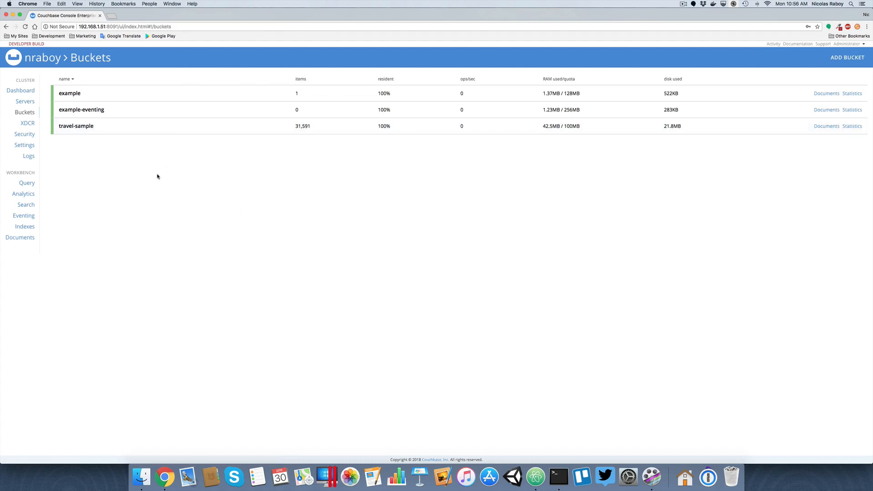
{"action": "mouse_move", "coordinate": [53, 174]}
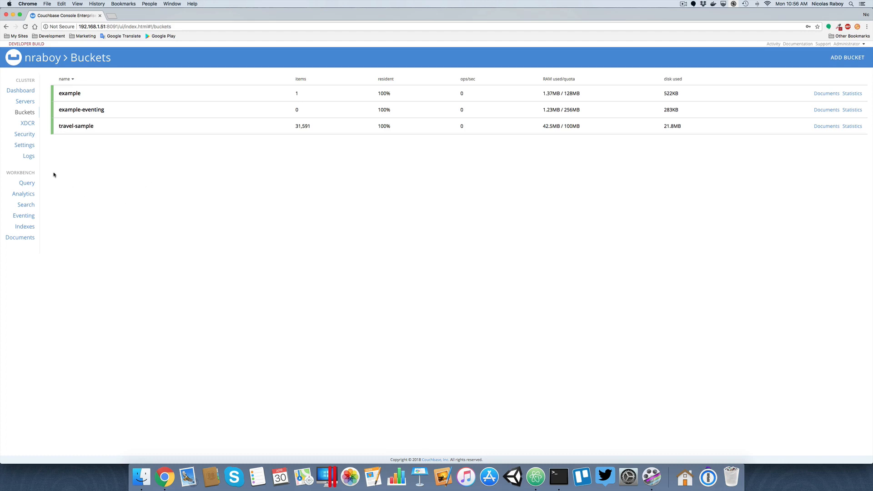
{"action": "mouse_move", "coordinate": [122, 194]}
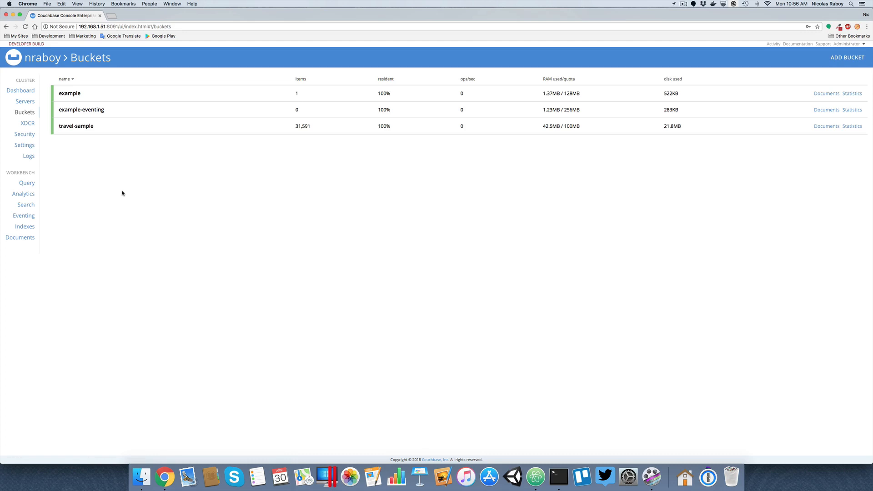
{"action": "mouse_move", "coordinate": [92, 137]}
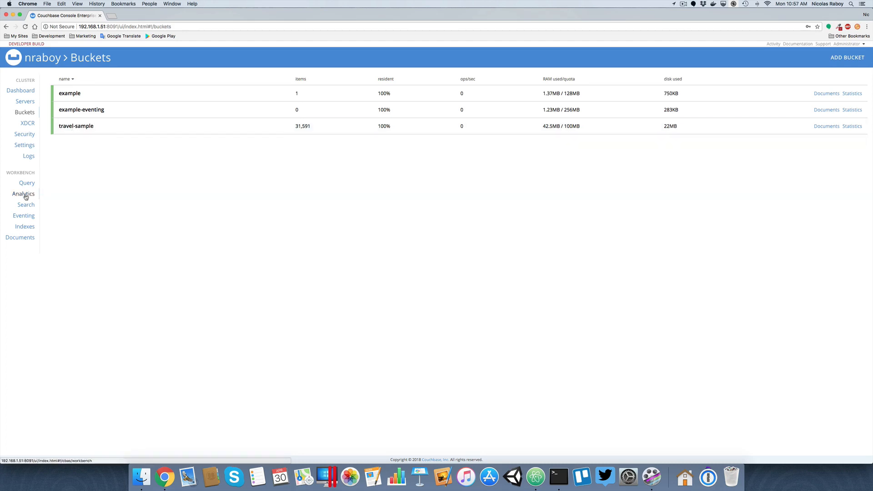
In Analytics, run CREATE BUCKET travel WITH { "name": "travel-sample" }
{"action": "left_click", "coordinate": [23, 194]}
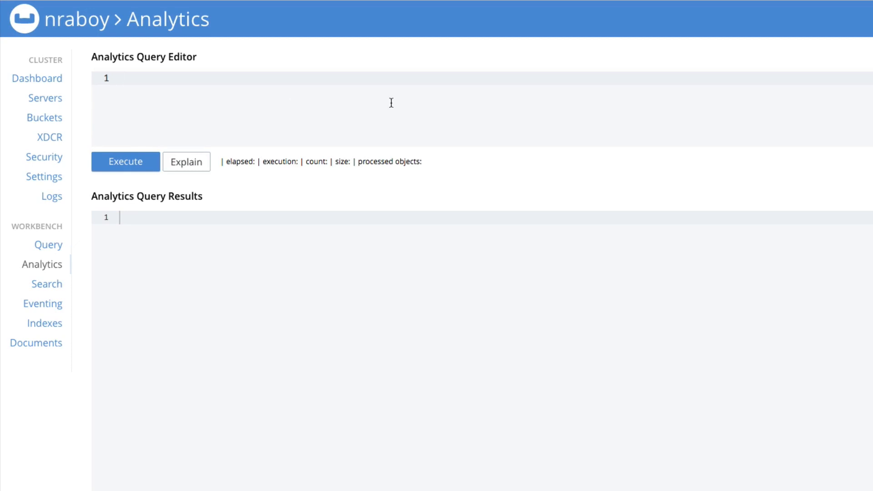
{"action": "type", "text": "CREATE"}
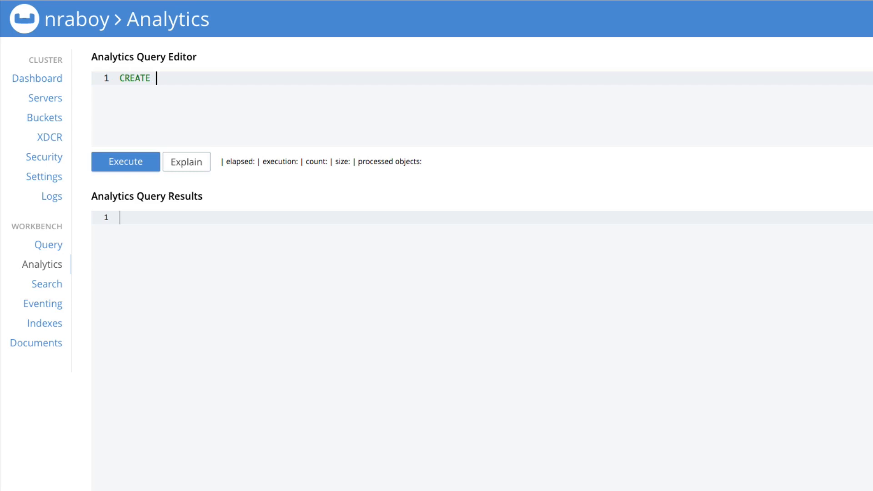
{"action": "type", "text": "BUCKET"}
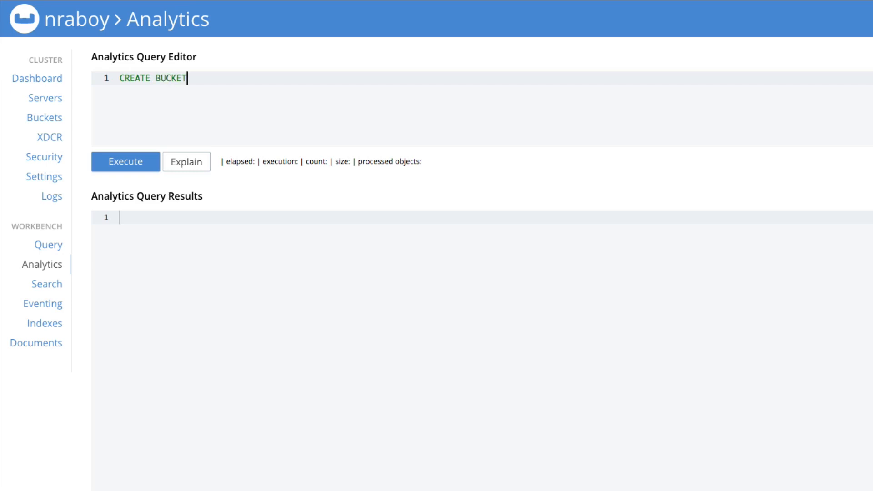
{"action": "type", "text": "t"}
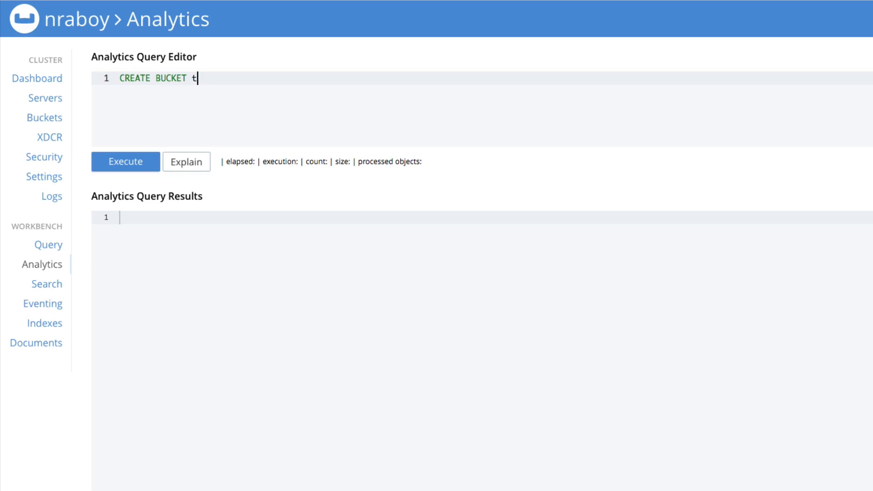
{"action": "type", "text": "ravel"}
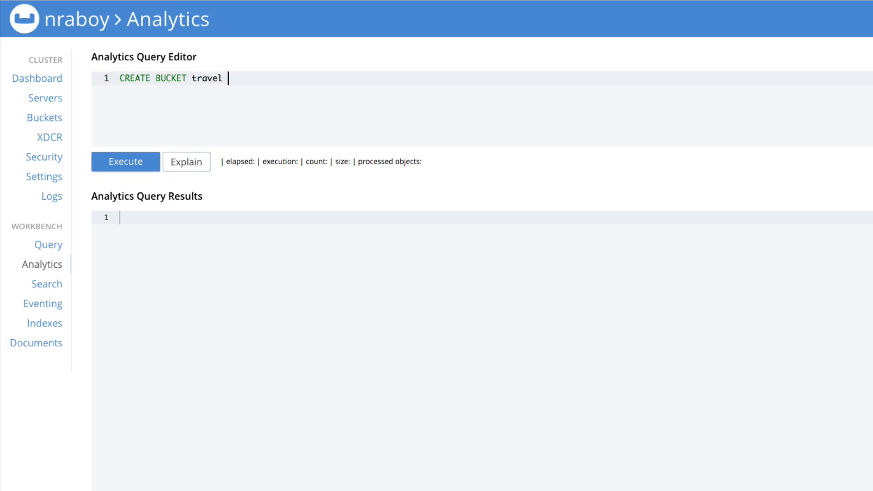
{"action": "type", "text": "WITH {"}
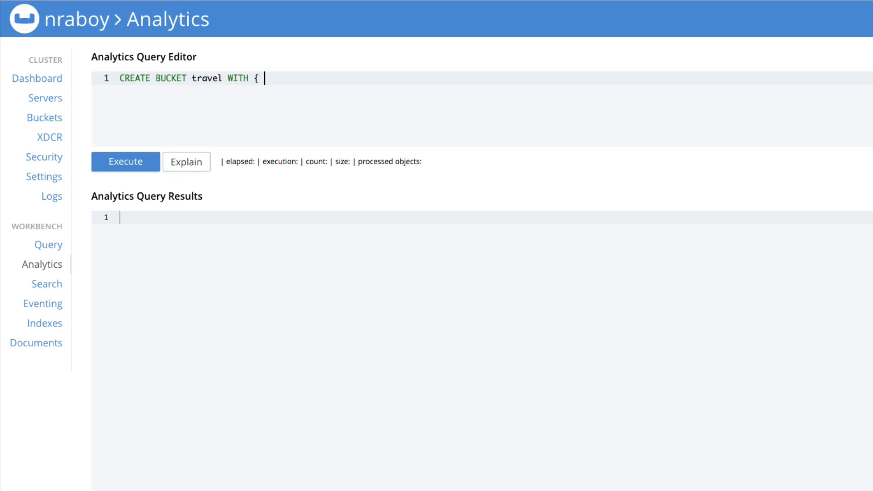
{"action": "type", "text": "\"name\":"}
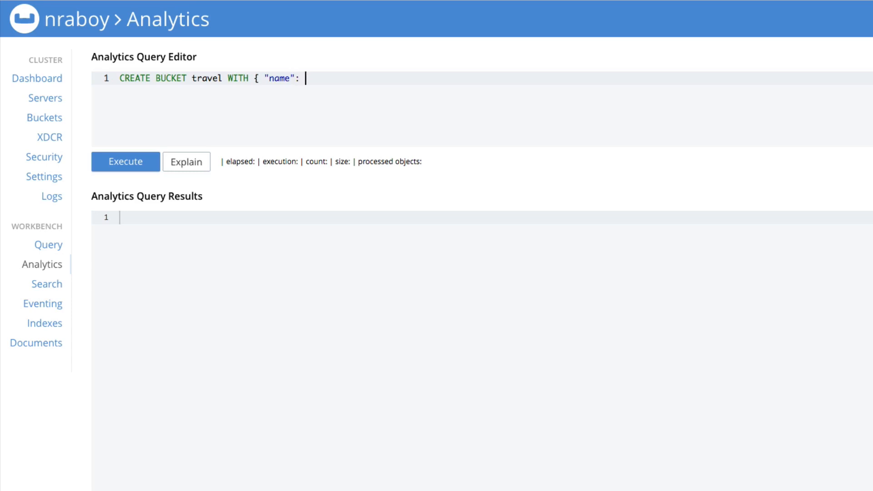
{"action": "type", "text": "\"travel-\""}
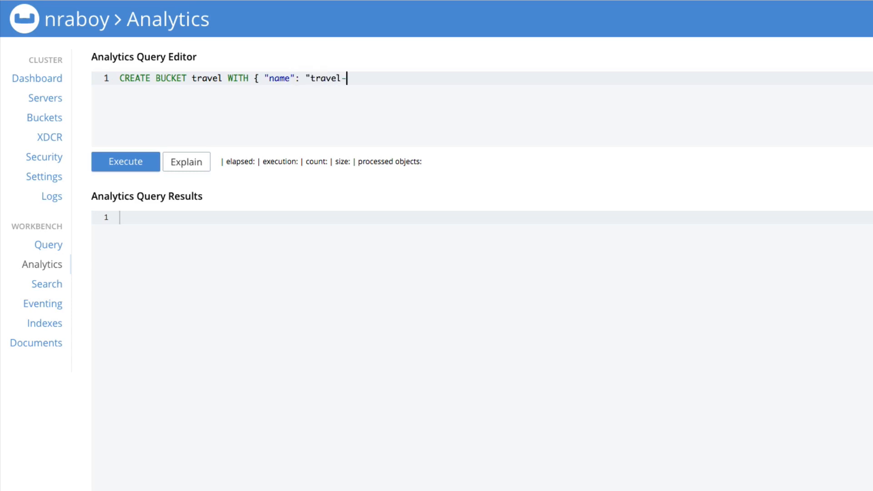
{"action": "type", "text": "sample\" }"}
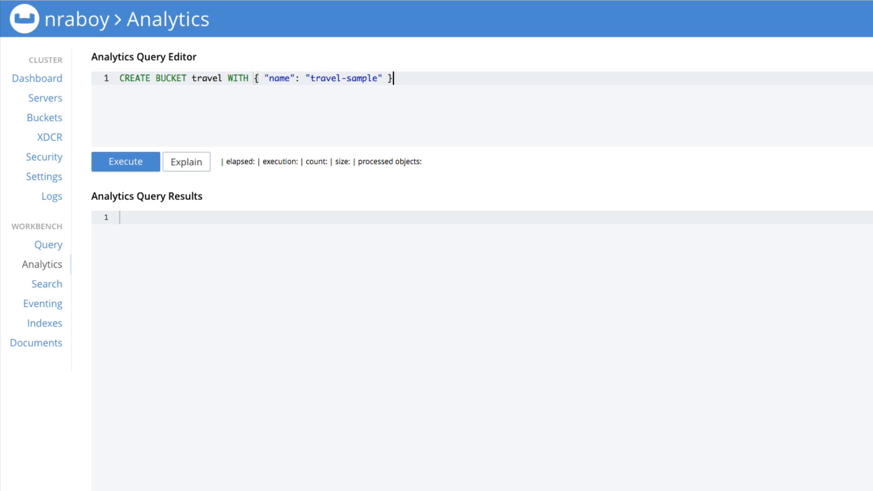
{"action": "left_click", "coordinate": [126, 162]}
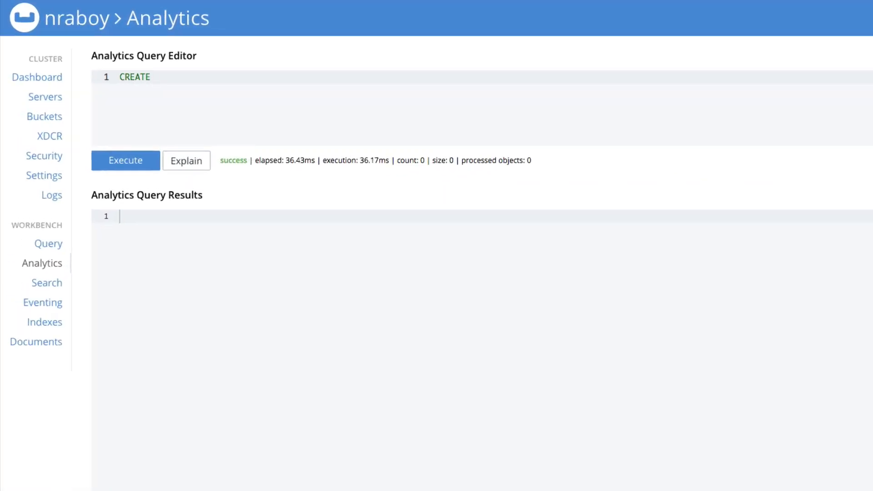
Type CREATE SHADOW DATASET airlines ON travel WHERE type = "airlines"; in the editor
{"action": "type", "text": "SHADOW"}
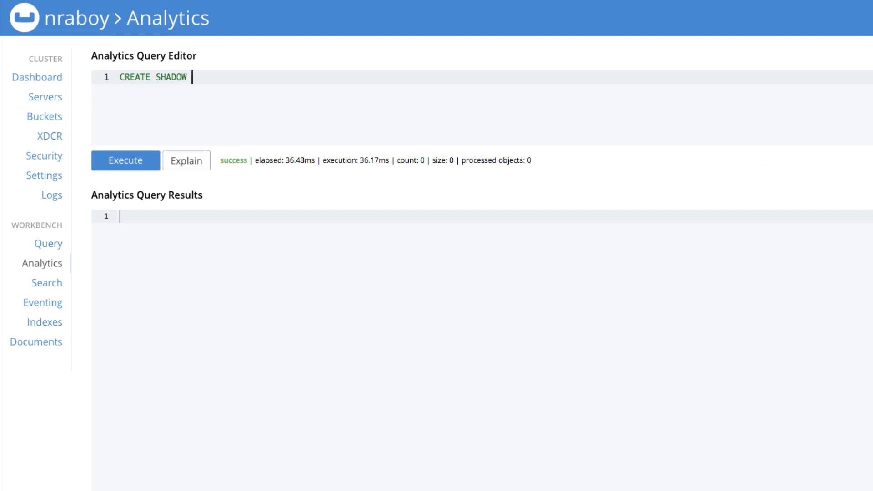
{"action": "type", "text": "DATASET"}
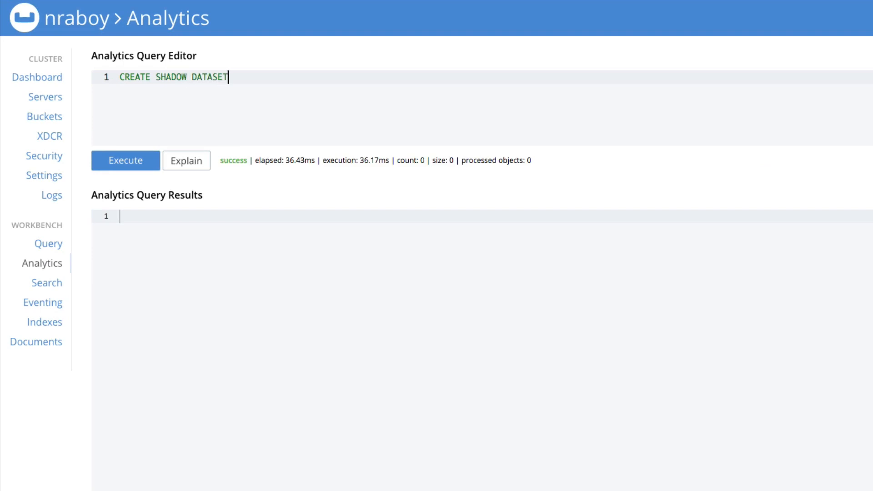
{"action": "type", "text": "airlines"}
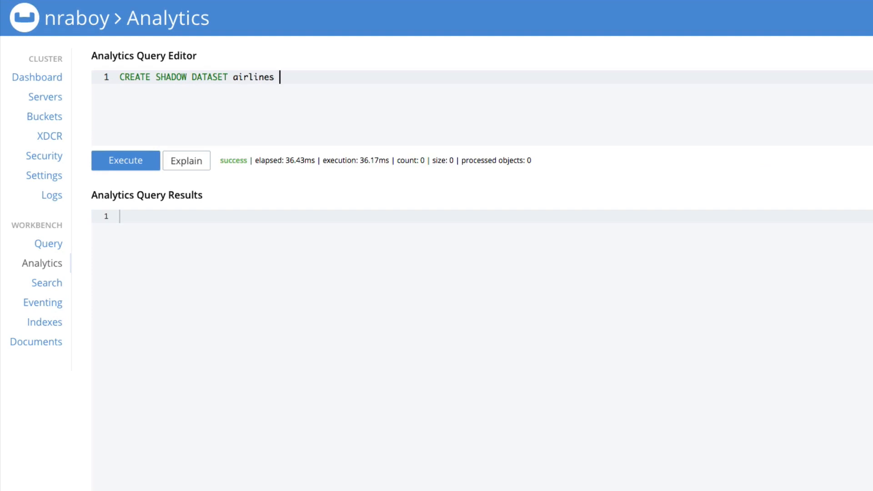
{"action": "type", "text": "ON travel"}
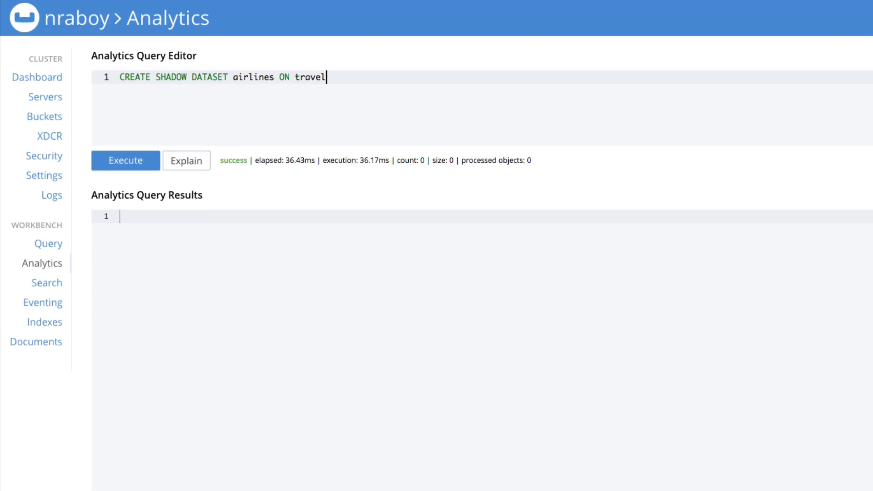
{"action": "type", "text": "WHERE"}
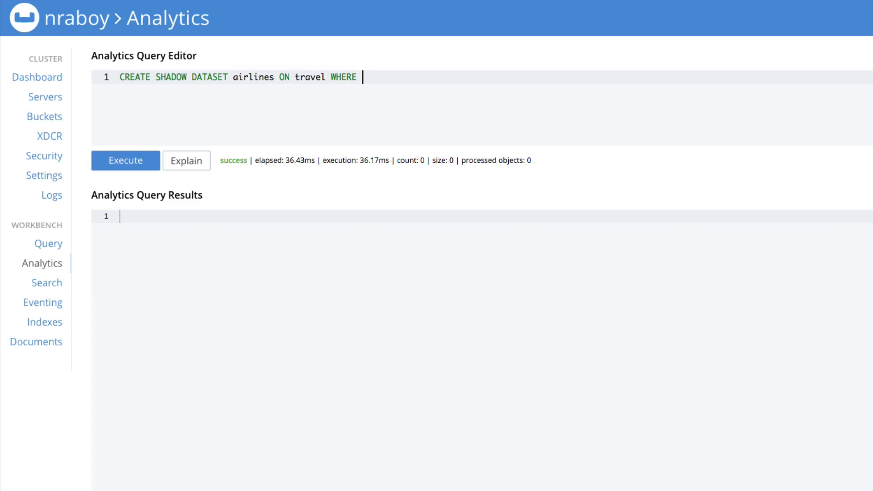
{"action": "type", "text": "type ="}
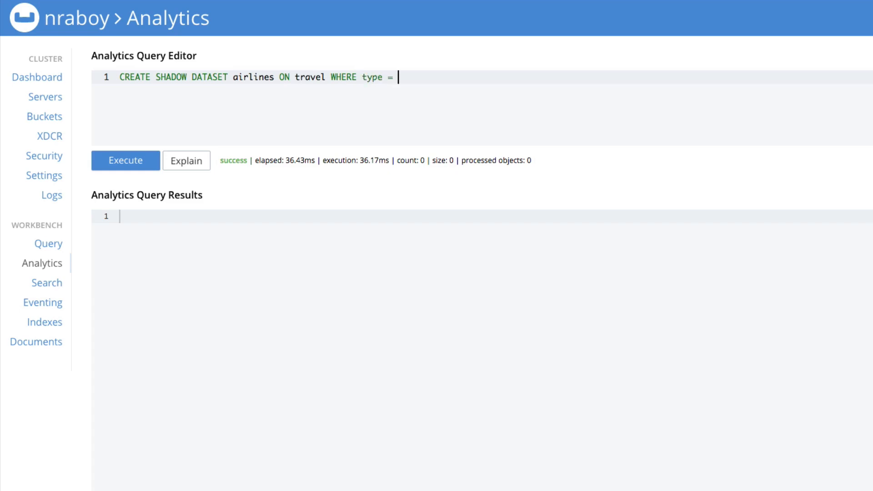
{"action": "type", "text": "\"airlines"}
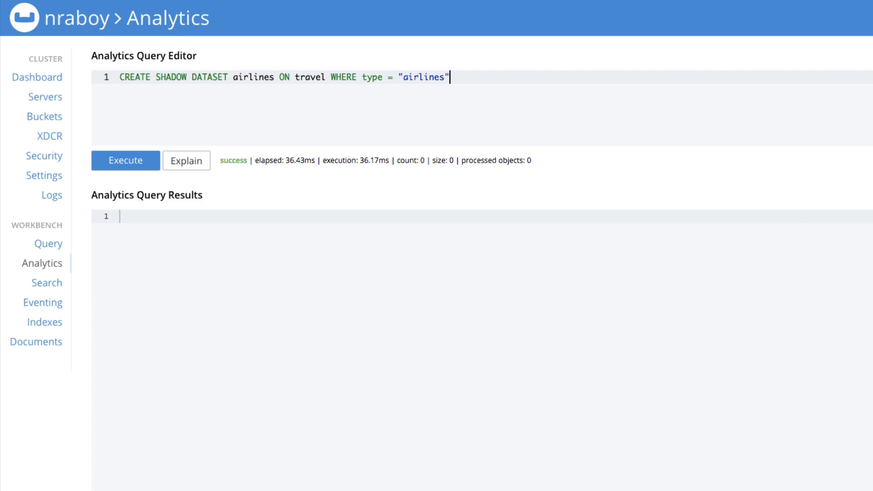
{"action": "mouse_move", "coordinate": [311, 76]}
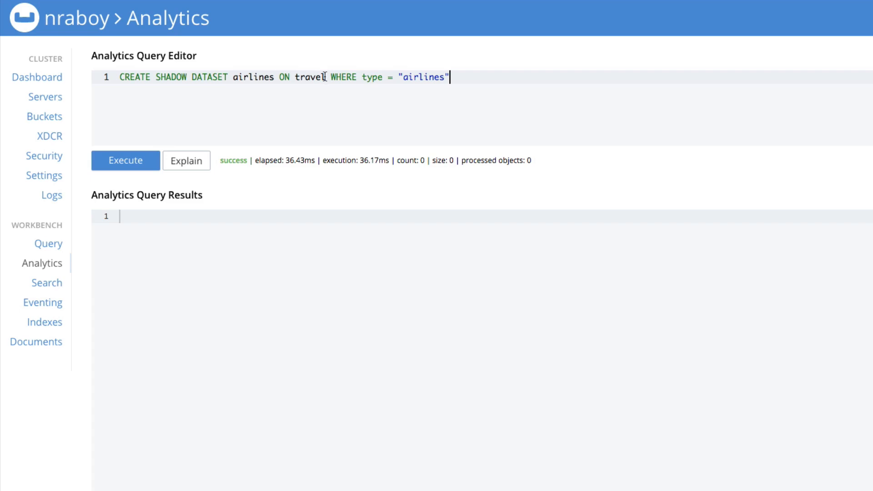
{"action": "mouse_move", "coordinate": [451, 91]}
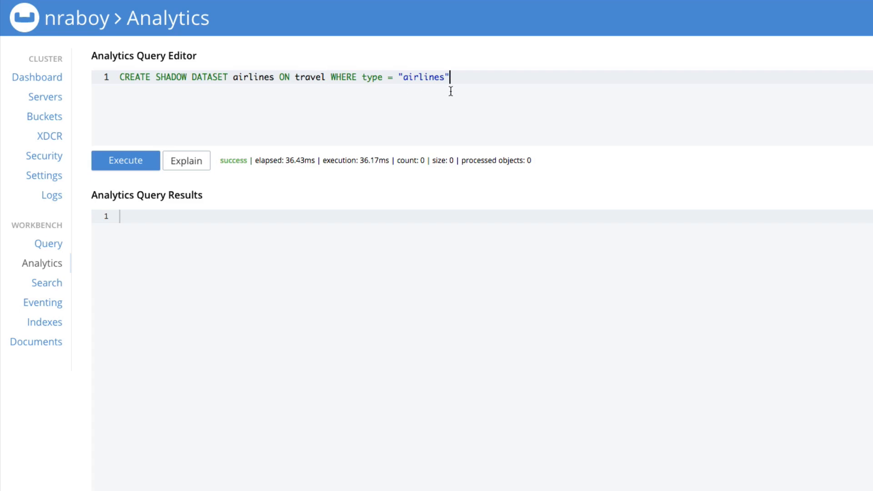
{"action": "mouse_move", "coordinate": [478, 82]}
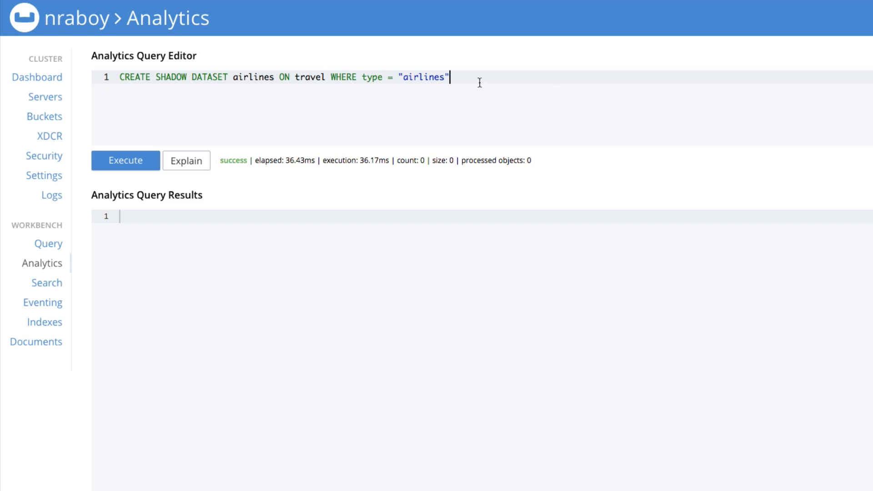
{"action": "mouse_move", "coordinate": [587, 121]}
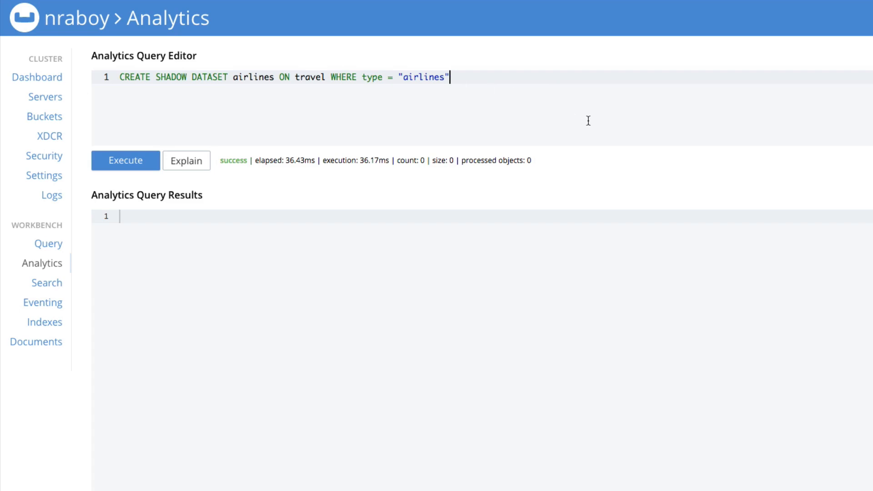
{"action": "type", "text": ";"}
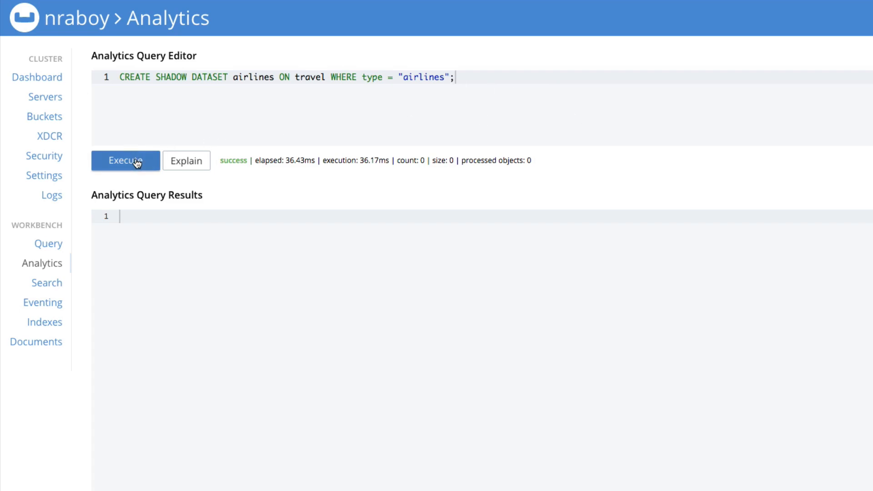
Run the airlines dataset query, then wrap type in backticks and execute it again
{"action": "left_click", "coordinate": [125, 161]}
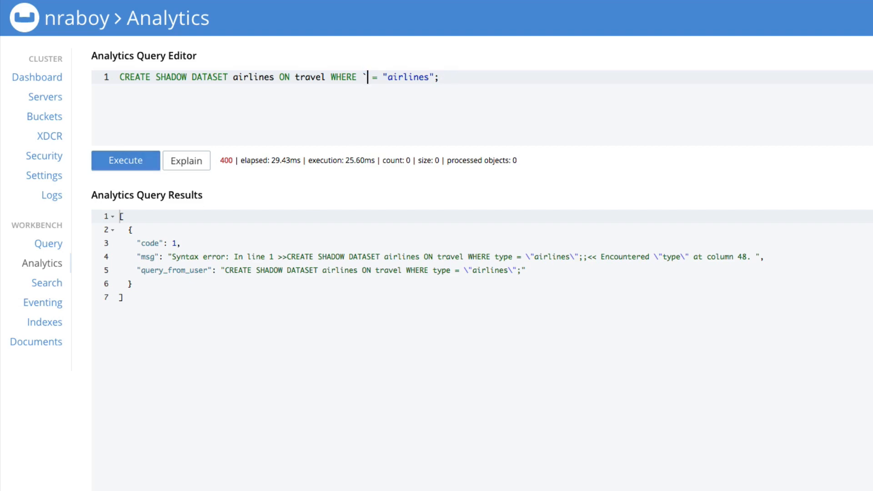
{"action": "type", "text": "type`"}
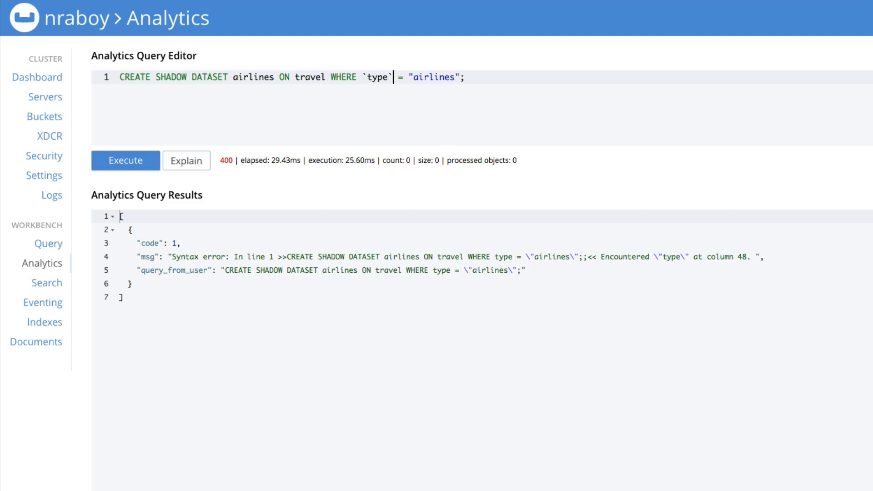
{"action": "left_click", "coordinate": [41, 263]}
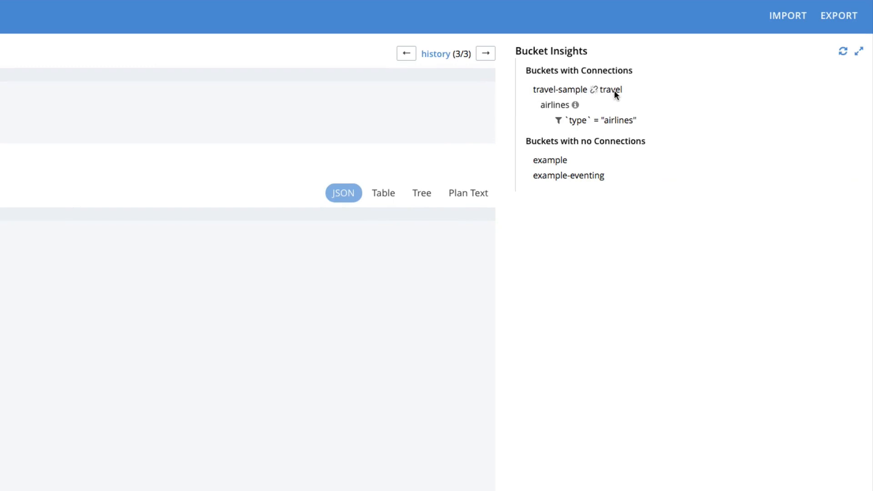
{"action": "mouse_move", "coordinate": [591, 93]}
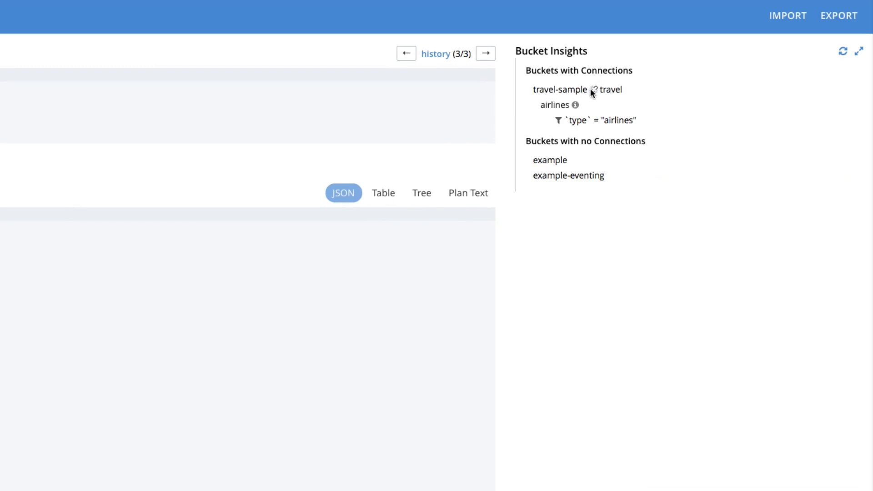
{"action": "mouse_move", "coordinate": [550, 109]}
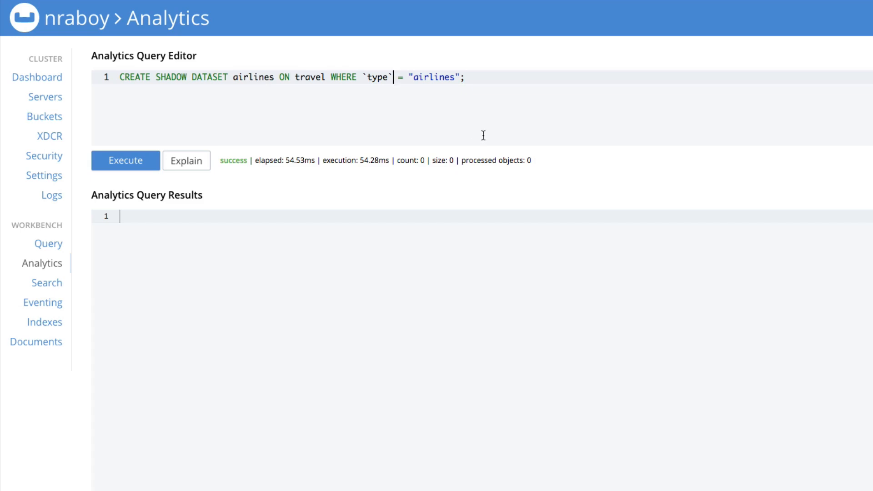
{"action": "mouse_move", "coordinate": [474, 72]}
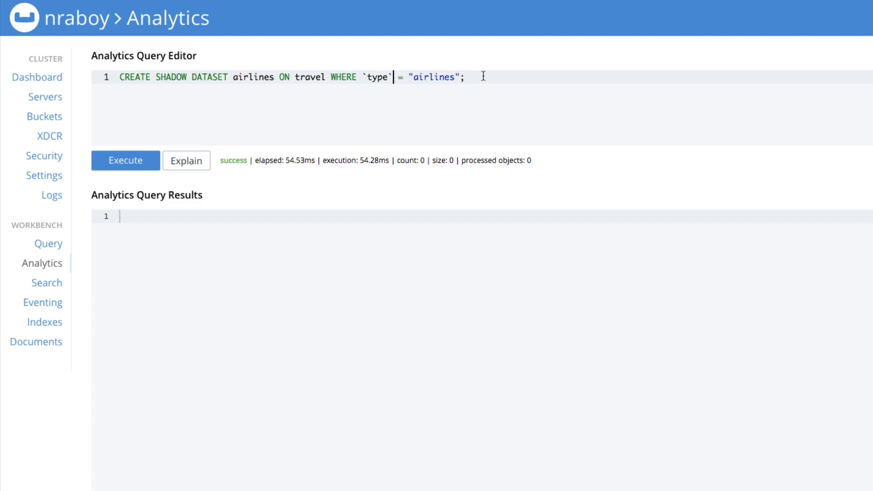
Change the statement to create dataset airports filtered on type "airport"
{"action": "double_click", "coordinate": [434, 76]}
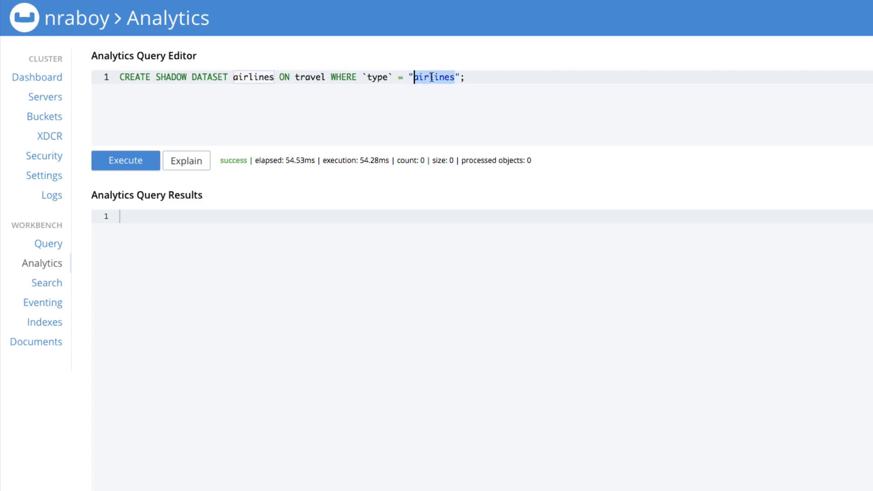
{"action": "type", "text": "airport"}
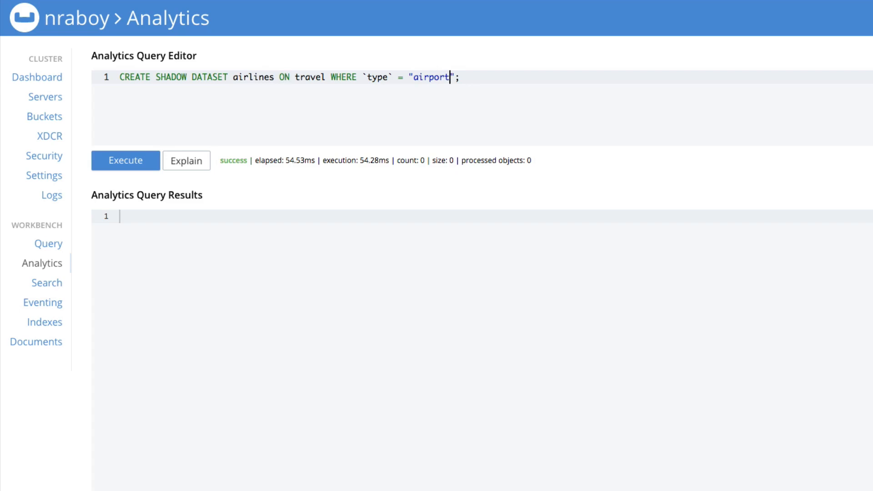
{"action": "mouse_move", "coordinate": [230, 44]}
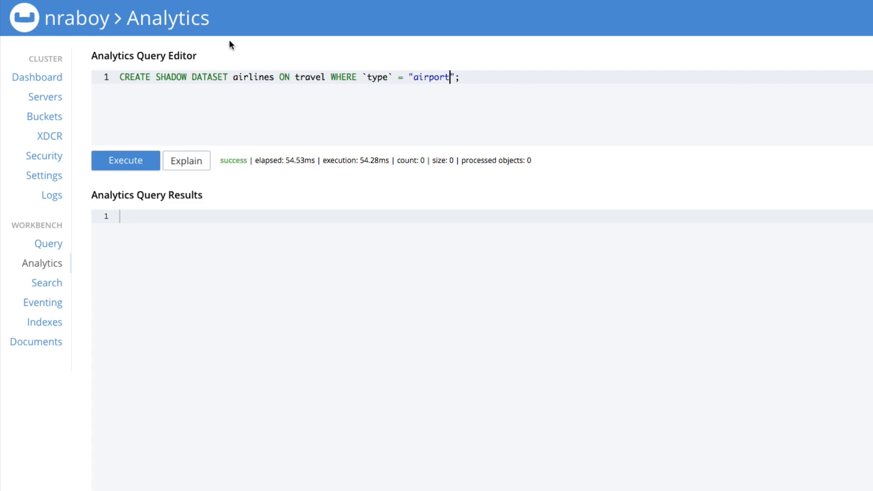
{"action": "double_click", "coordinate": [253, 77]}
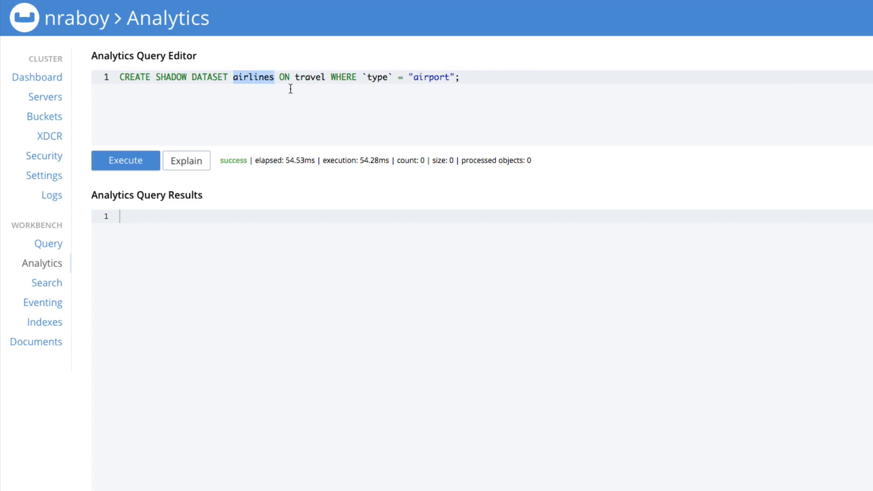
{"action": "type", "text": "air"}
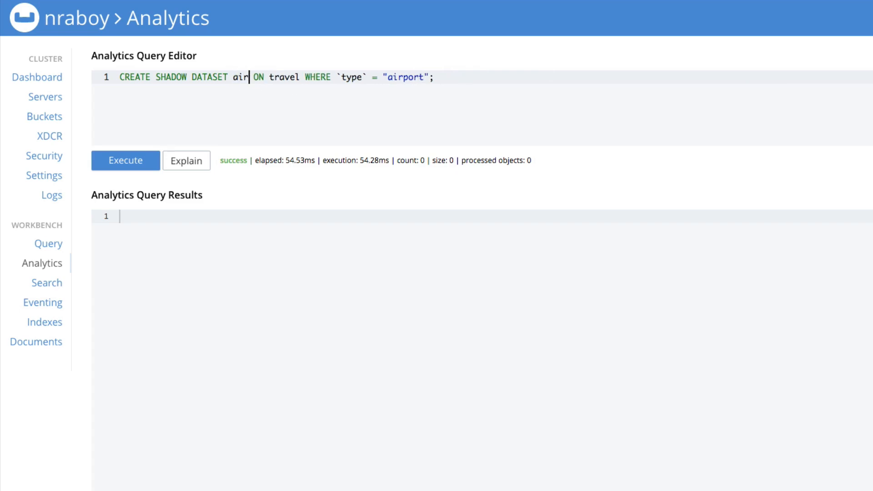
{"action": "type", "text": "ports"}
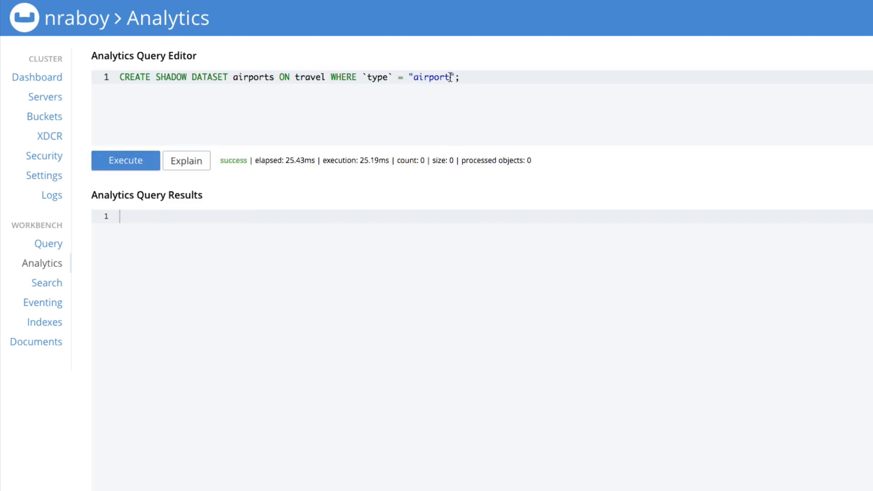
Revert the statement to airlines filtered on "airline" and execute it again
{"action": "type", "text": "airlines"}
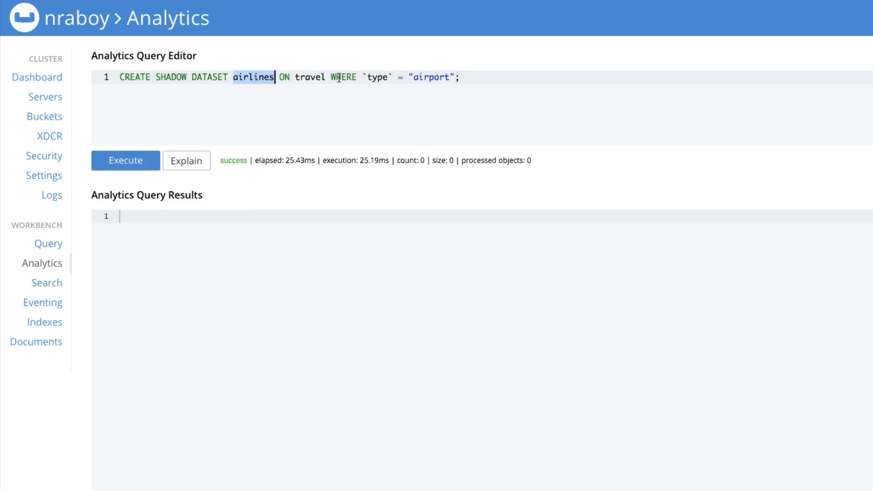
{"action": "type", "text": "airlines"}
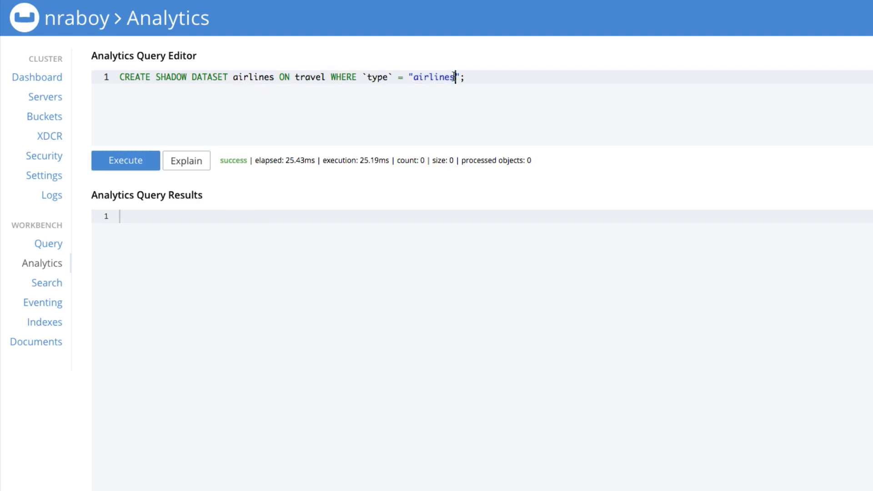
{"action": "key", "text": "Backspace"}
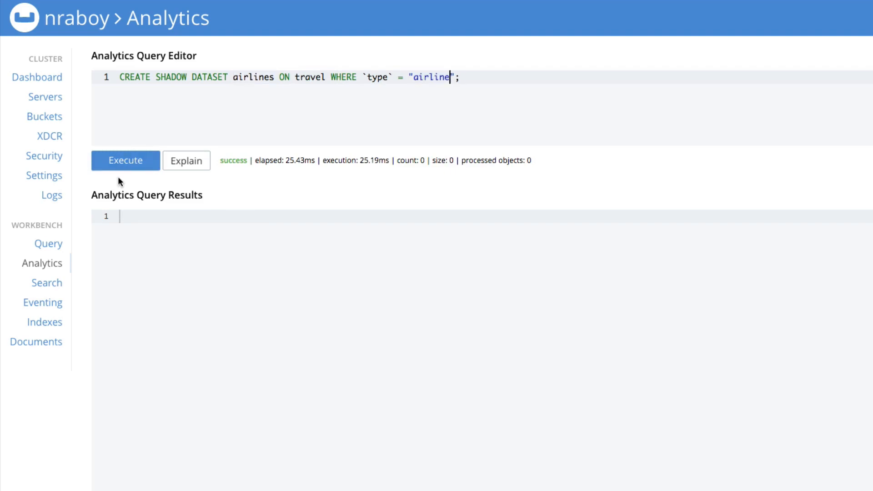
{"action": "left_click", "coordinate": [126, 161]}
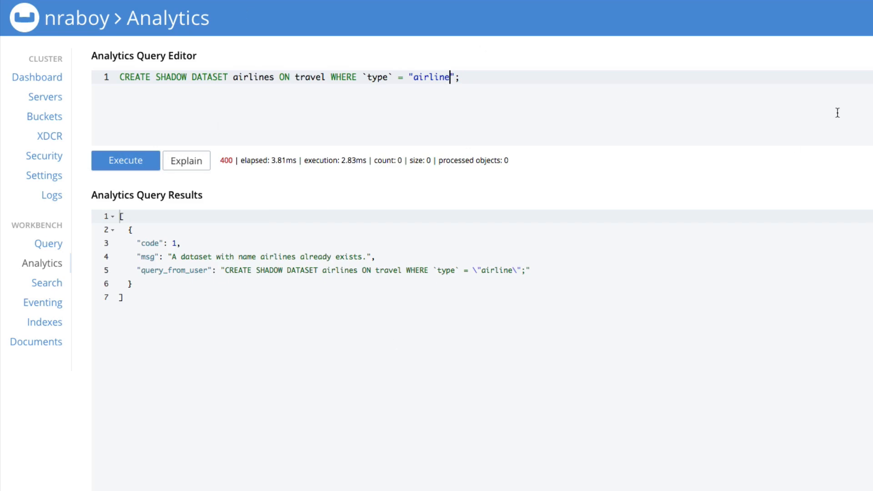
{"action": "mouse_move", "coordinate": [526, 291]}
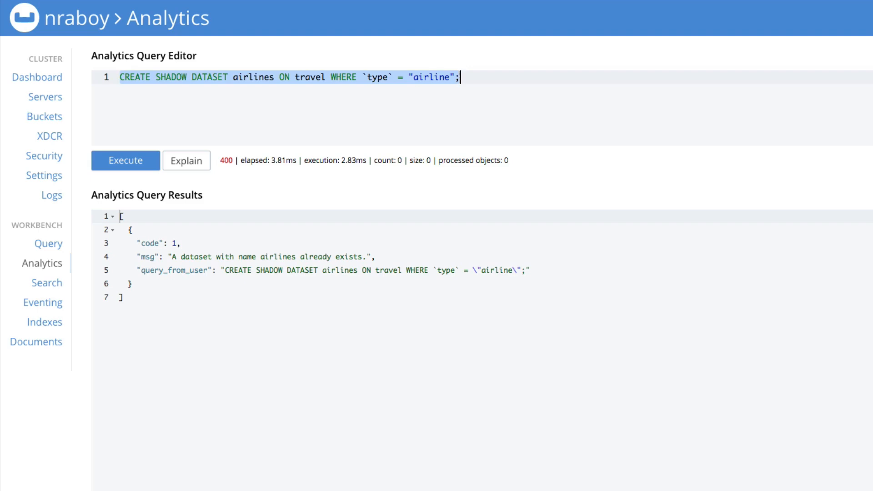
{"action": "mouse_move", "coordinate": [584, 77]}
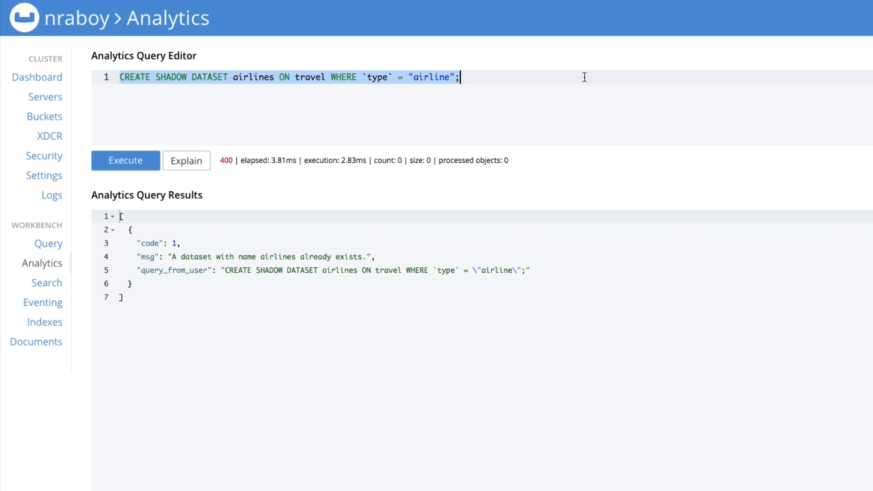
Run CONNECT BUCKET travel; to connect the travel bucket
{"action": "type", "text": "CONNECT BUCKET"}
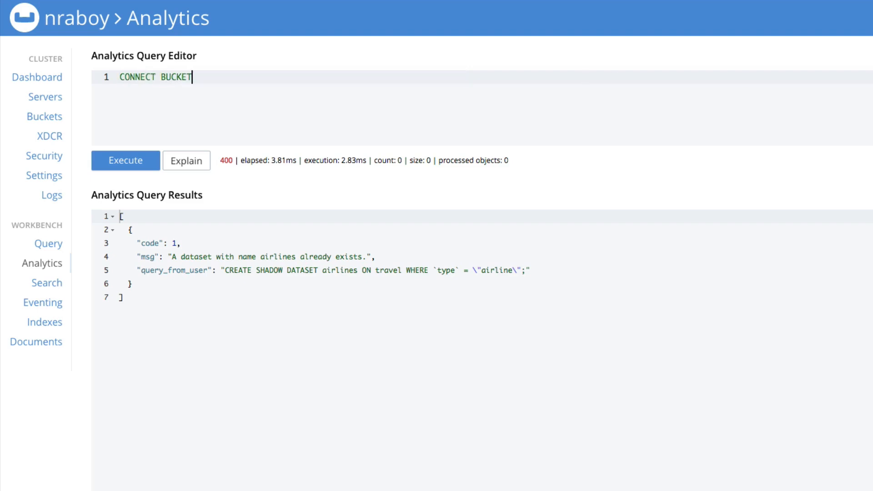
{"action": "type", "text": "travel;"}
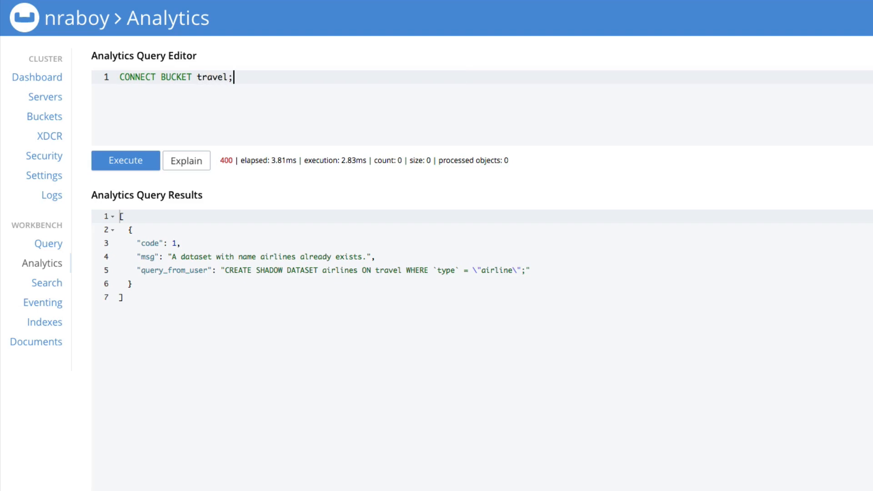
{"action": "left_click", "coordinate": [126, 161]}
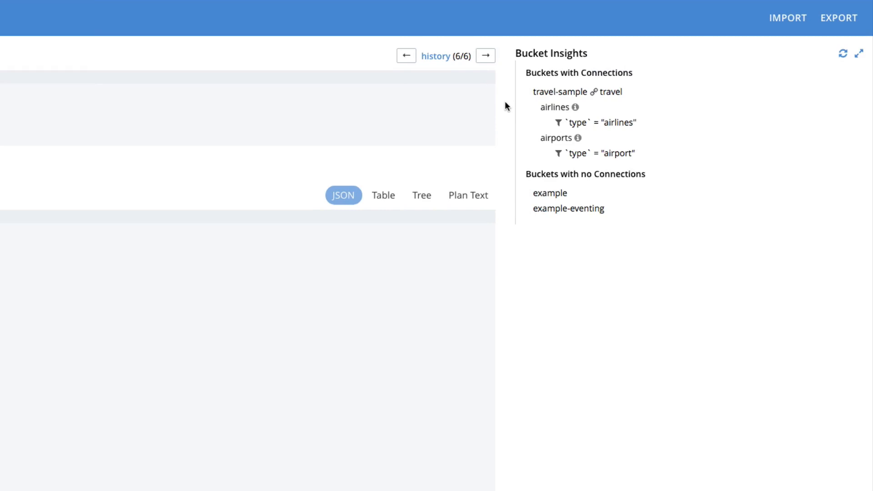
{"action": "mouse_move", "coordinate": [584, 96]}
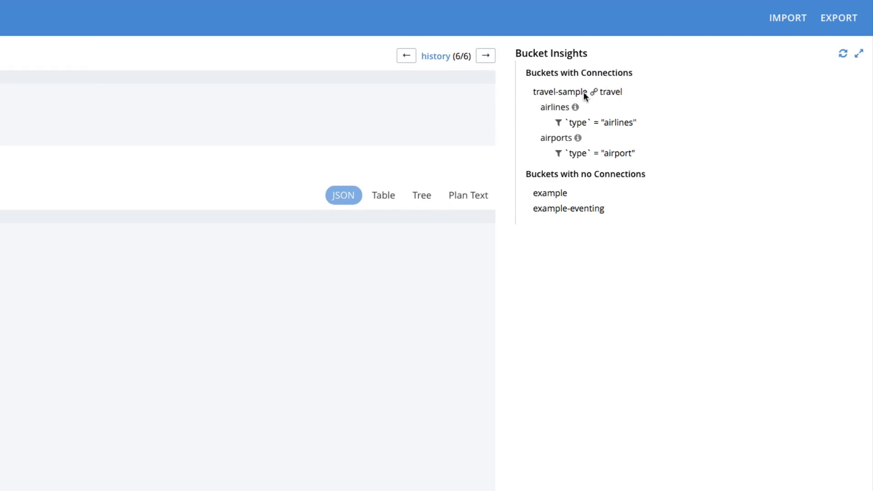
{"action": "mouse_move", "coordinate": [563, 89]}
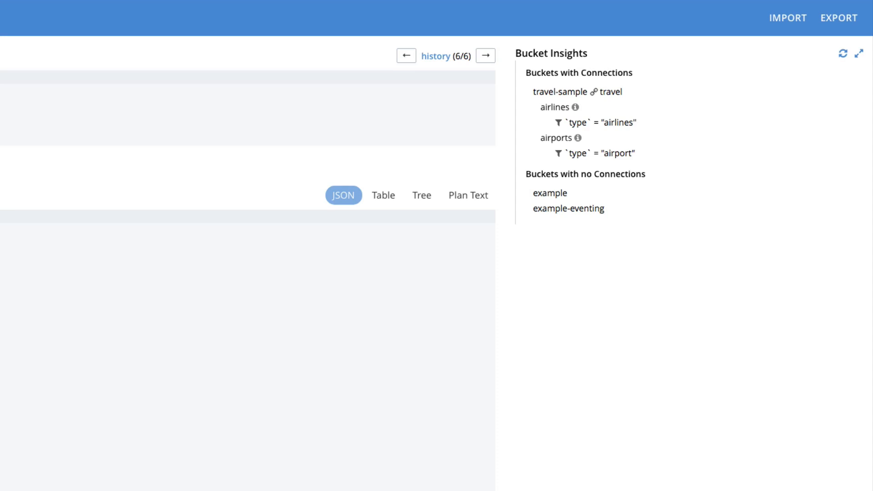
{"action": "left_click", "coordinate": [126, 161]}
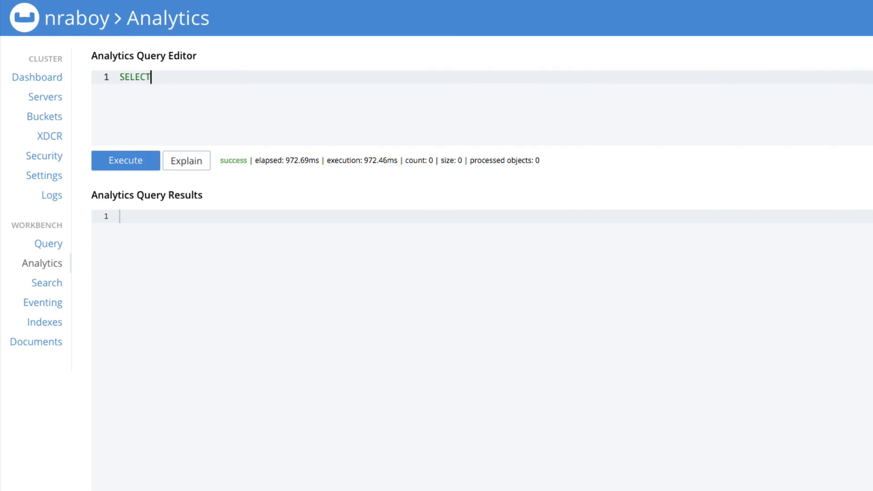
Run SELECT * FROM airports; to list the airport documents
{"action": "type", "text": "* FROM"}
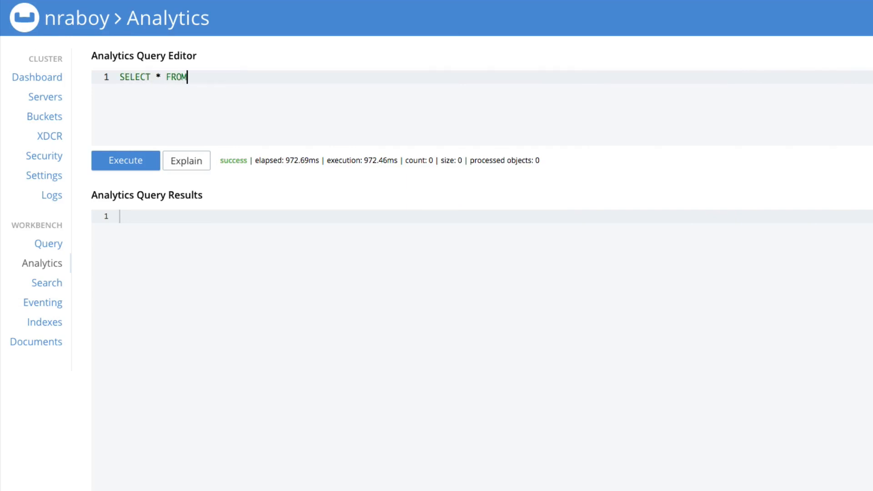
{"action": "type", "text": "airports;"}
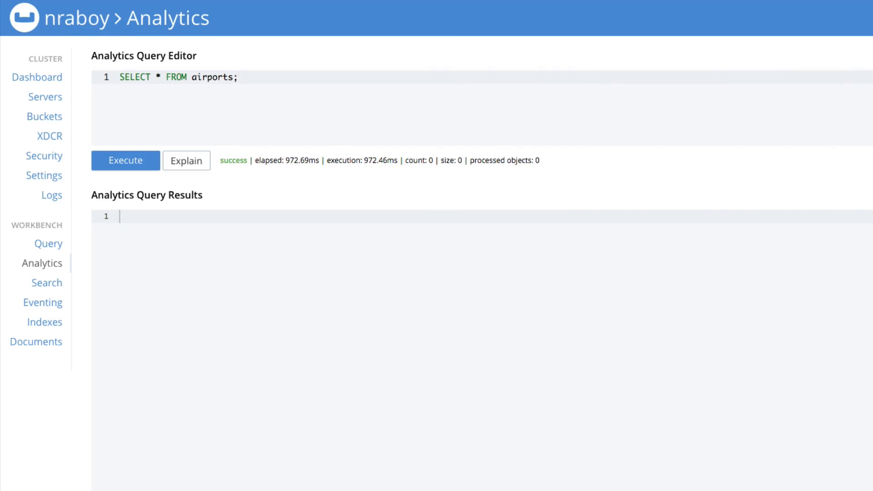
{"action": "mouse_move", "coordinate": [293, 94]}
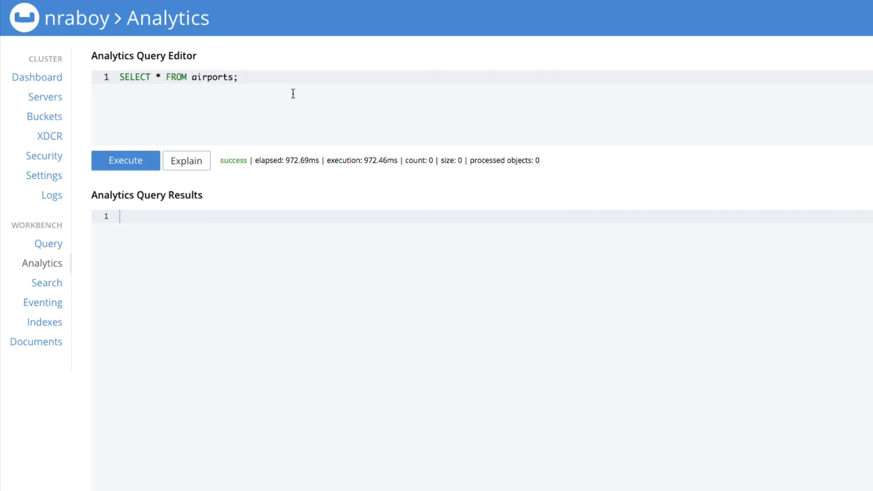
{"action": "left_click", "coordinate": [125, 161]}
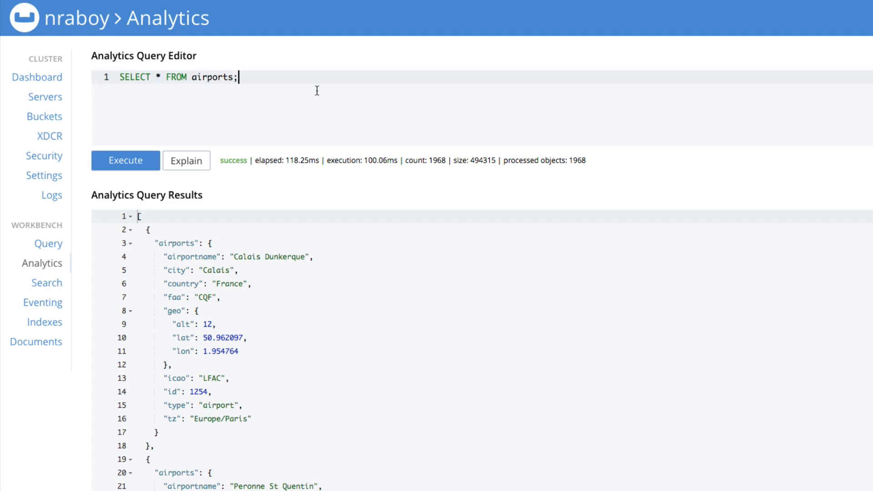
{"action": "mouse_move", "coordinate": [198, 82]}
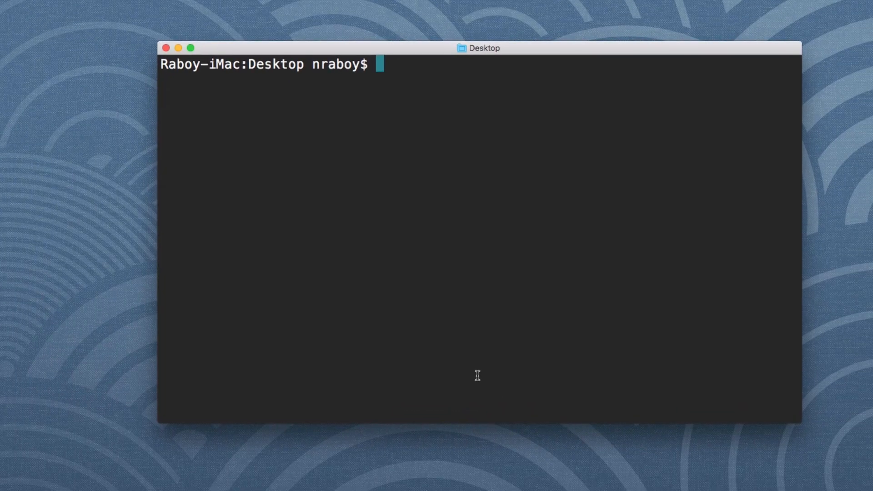
Create the analytics-project folder and initialize it with npm init -y
{"action": "type", "text": "mk"}
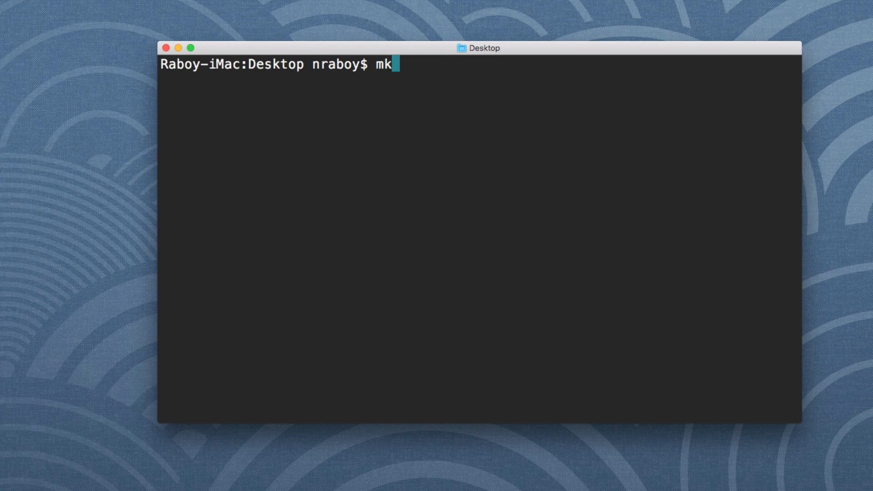
{"action": "type", "text": "dir an"}
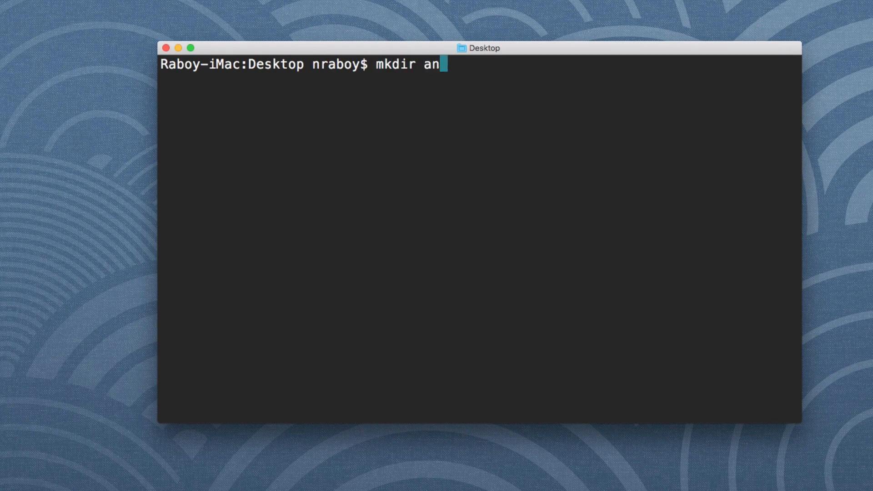
{"action": "type", "text": "alytics-project"}
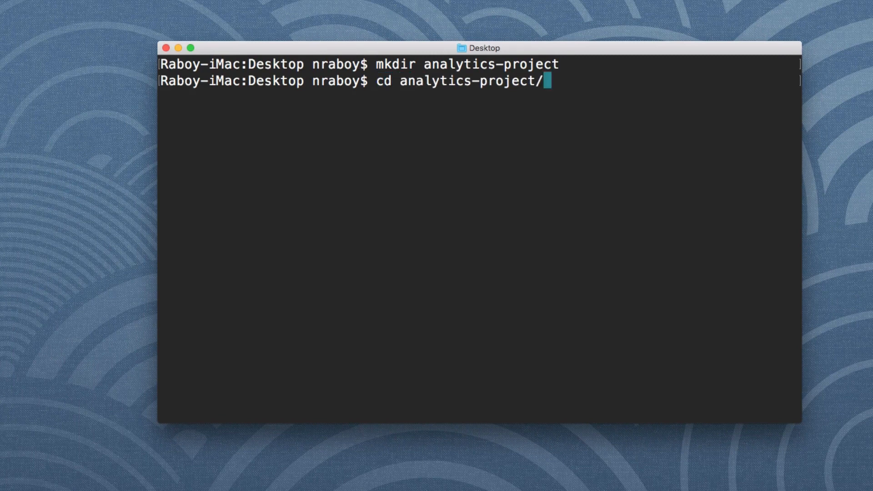
{"action": "type", "text": "npm int"}
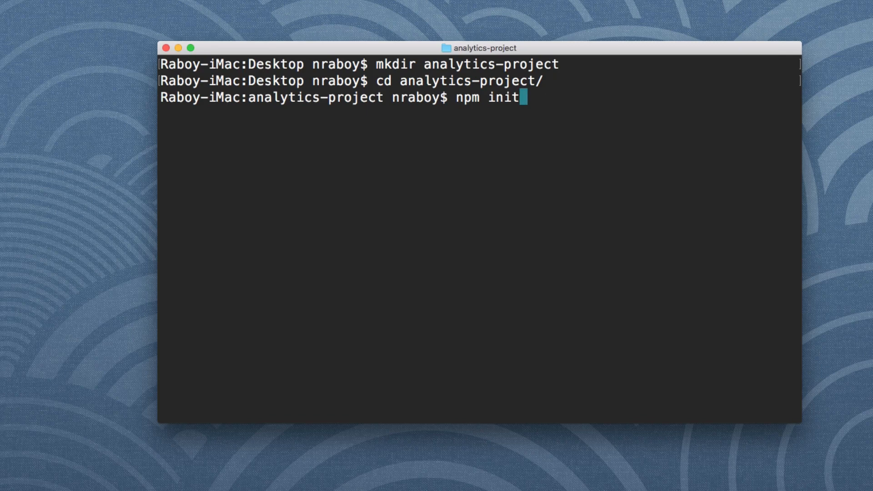
{"action": "type", "text": "-y"}
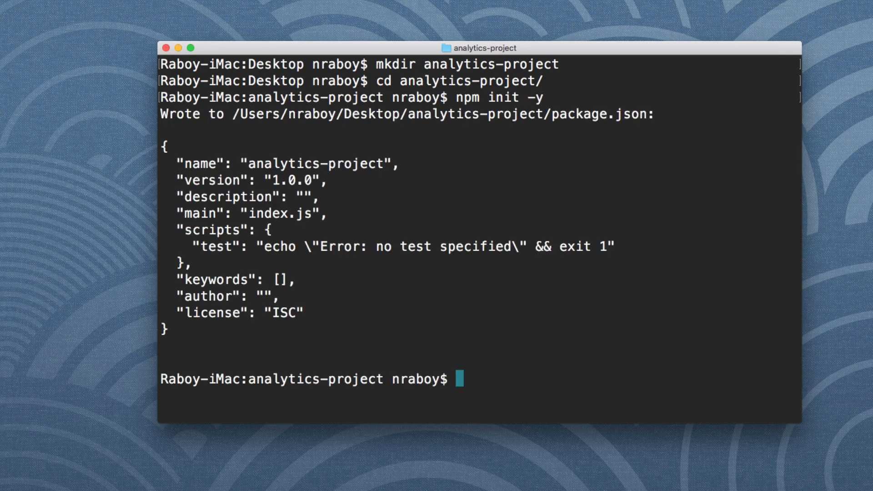
Install couchbase with --save, create app.js, and open the project in Atom
{"action": "type", "text": "ls"}
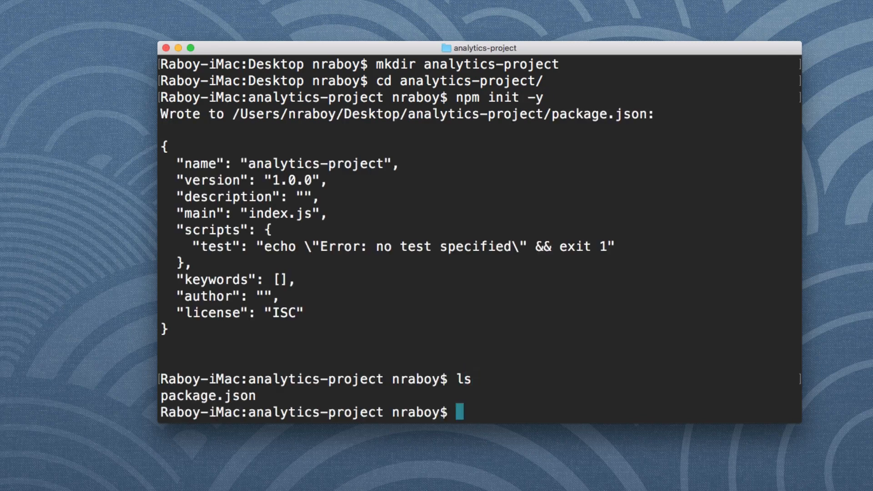
{"action": "type", "text": "npm"}
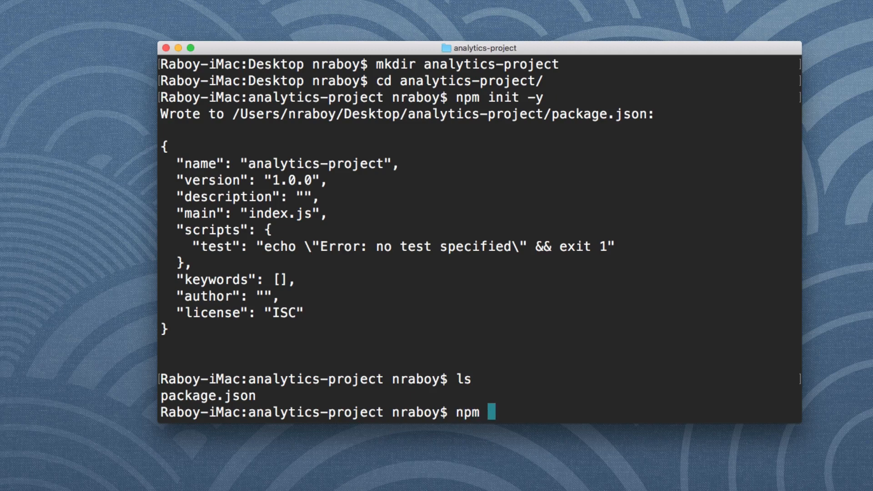
{"action": "type", "text": "install couchbase --save"}
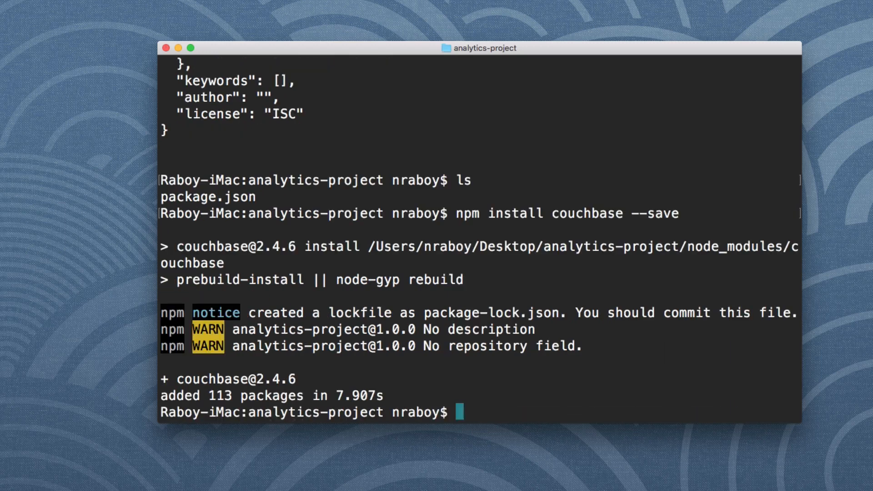
{"action": "type", "text": "touch a"}
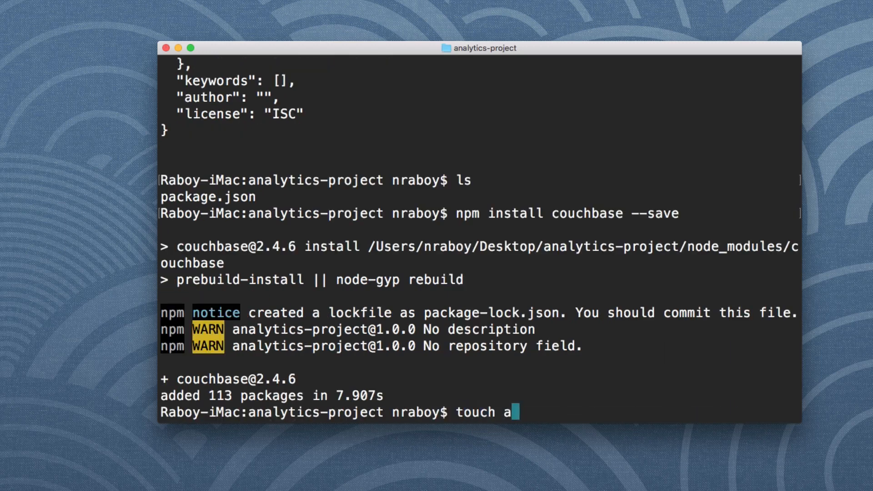
{"action": "type", "text": "pp.js"}
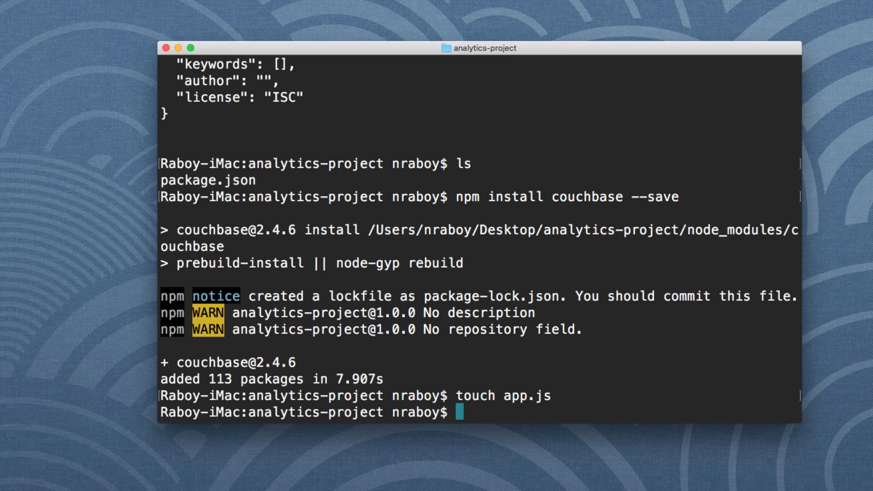
{"action": "type", "text": "atom ."}
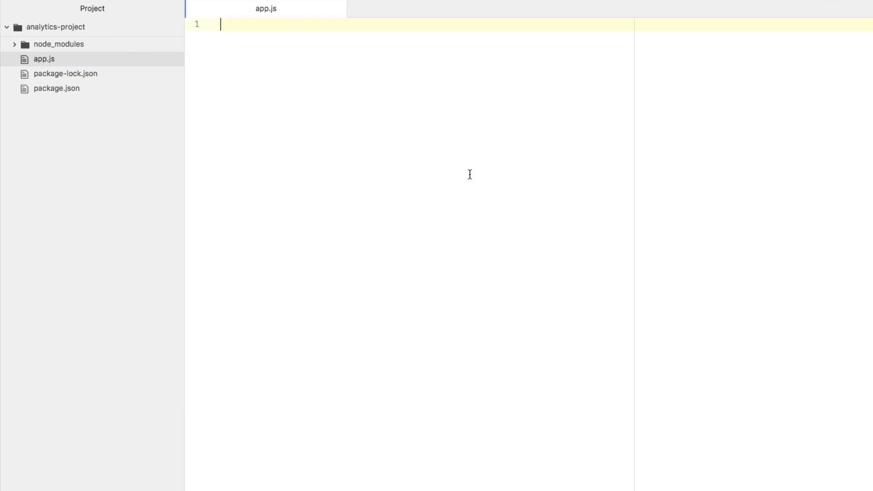
Add const Couchbase = require("couchbase"); to app.js
{"action": "type", "text": "const Couchba"}
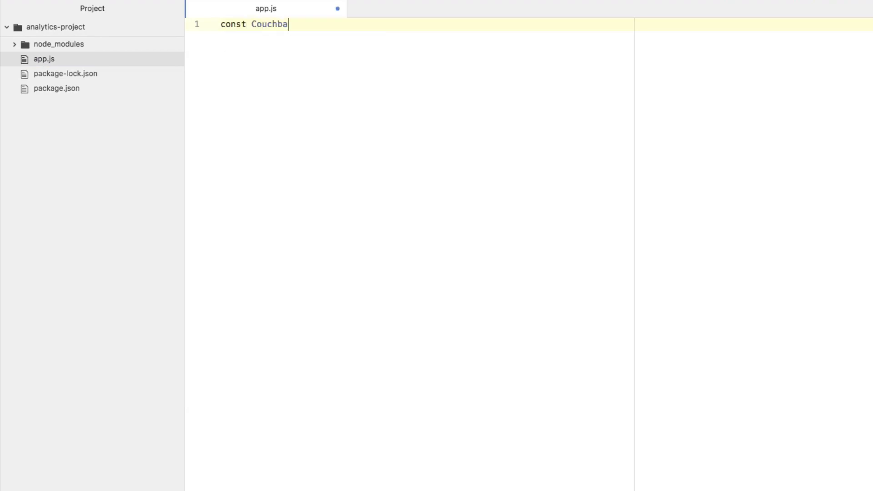
{"action": "type", "text": "se"}
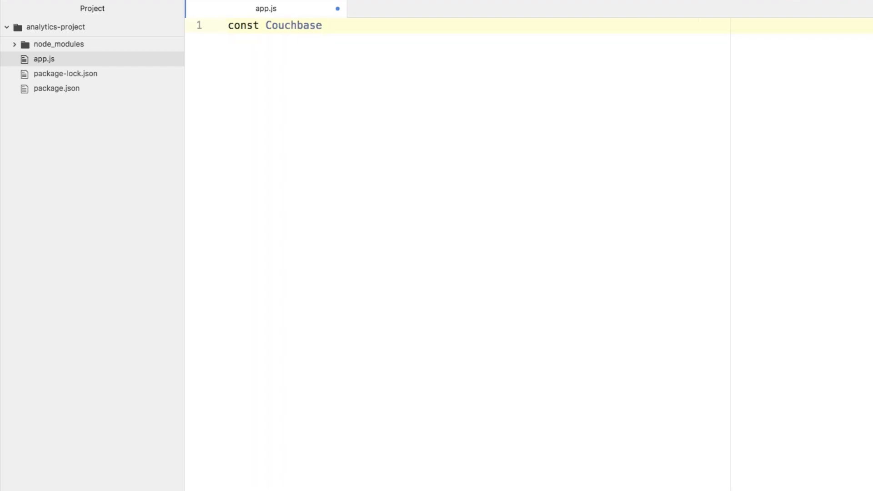
{"action": "type", "text": "= require("}
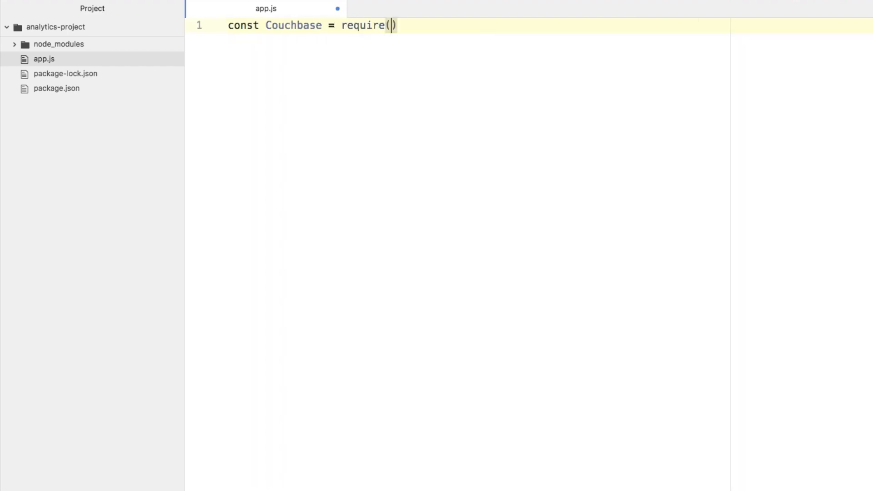
{"action": "type", "text": "\"couchbase\");"}
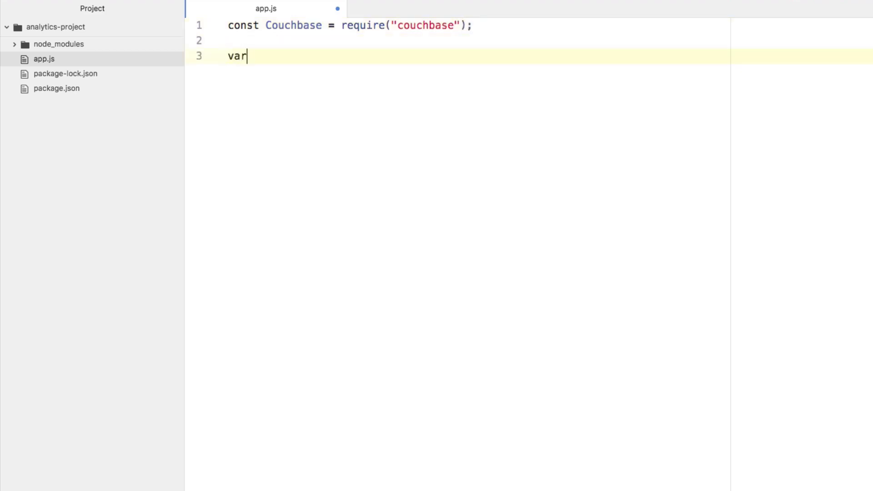
Create a cluster at couchbase://192.168.1.51 and begin cluster.authenticate("",
{"action": "type", "text": "cluster ="}
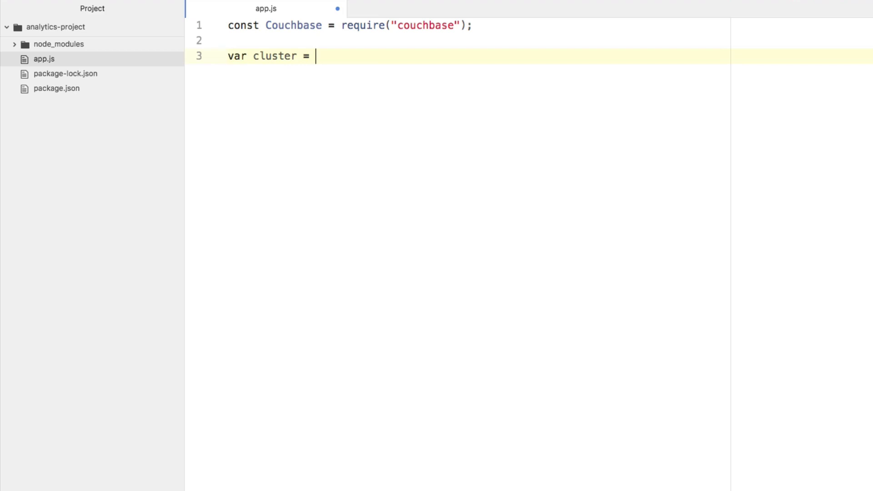
{"action": "type", "text": "new Couchbase.Clu"}
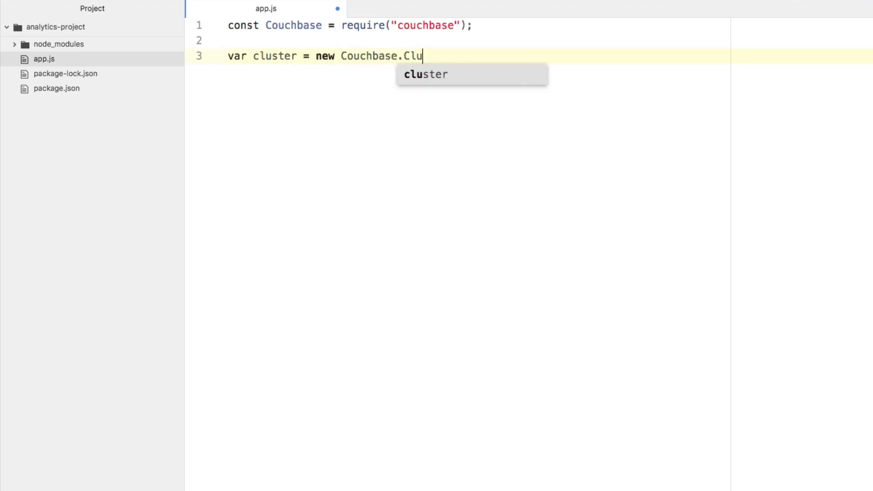
{"action": "type", "text": "ster(\"\")"}
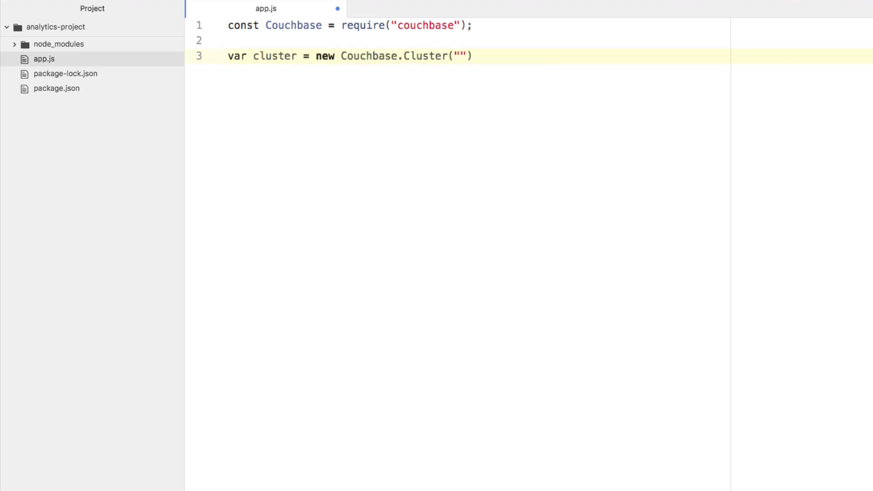
{"action": "type", "text": "couchbase://"}
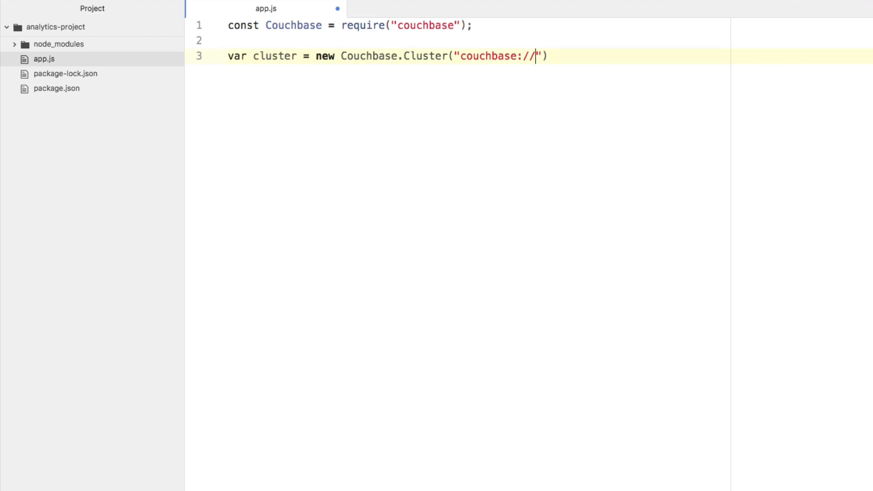
{"action": "mouse_move", "coordinate": [603, 181]}
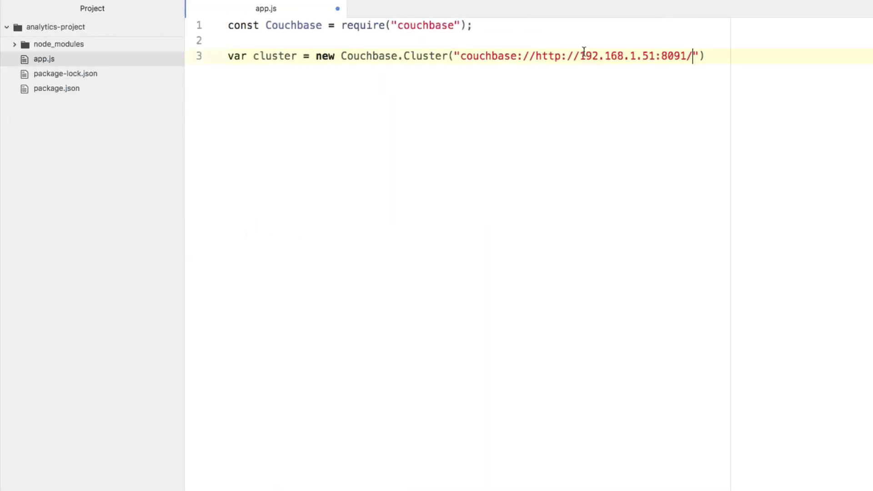
{"action": "double_click", "coordinate": [557, 56]}
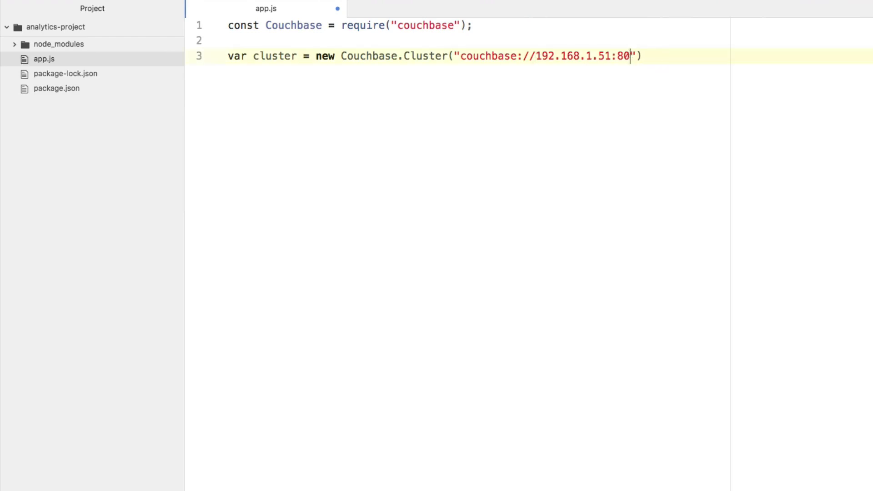
{"action": "key", "text": "Backspace"}
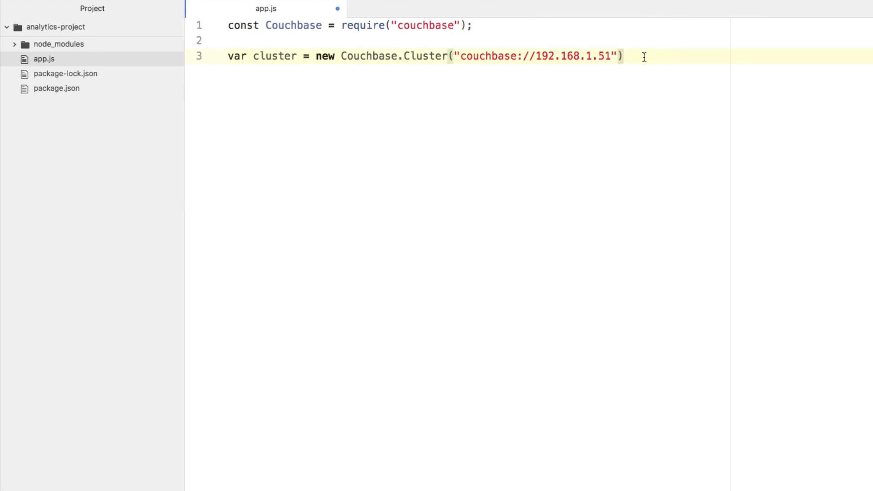
{"action": "key", "text": "Enter"}
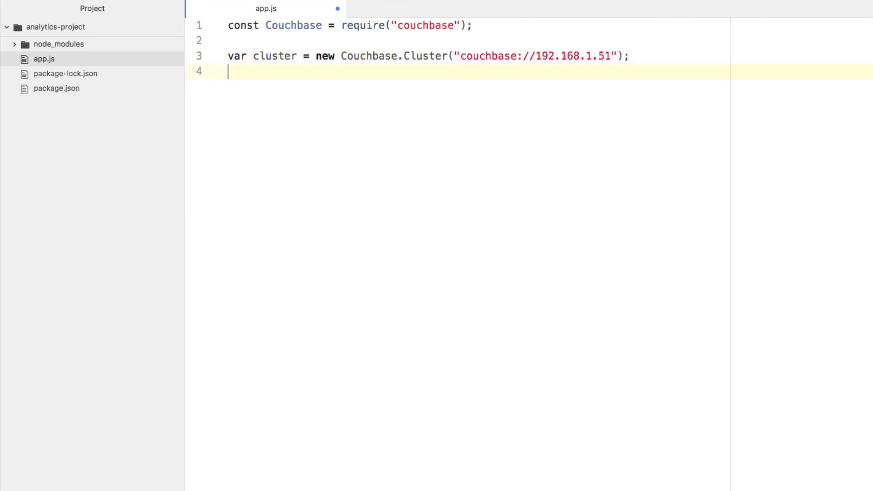
{"action": "type", "text": "cluster.authen"}
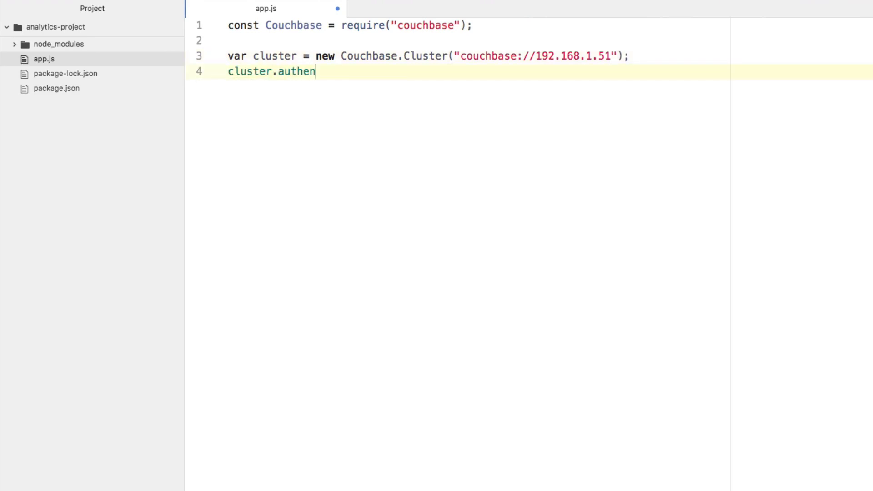
{"action": "type", "text": "ticate(\"\",)"}
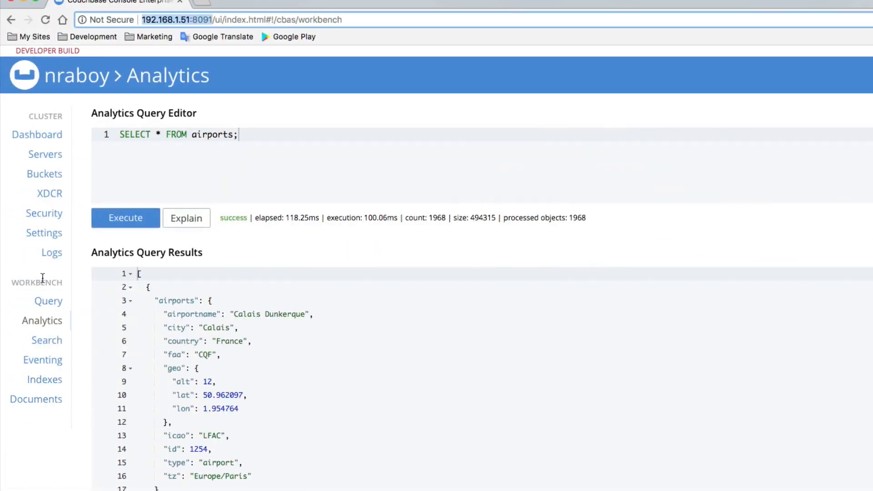
{"action": "mouse_move", "coordinate": [42, 360]}
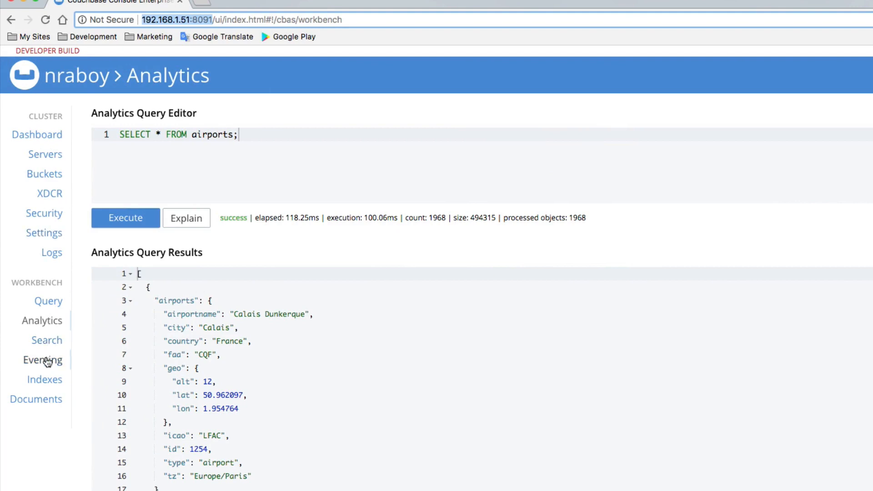
Go to the Security page to manage users
{"action": "left_click", "coordinate": [44, 213]}
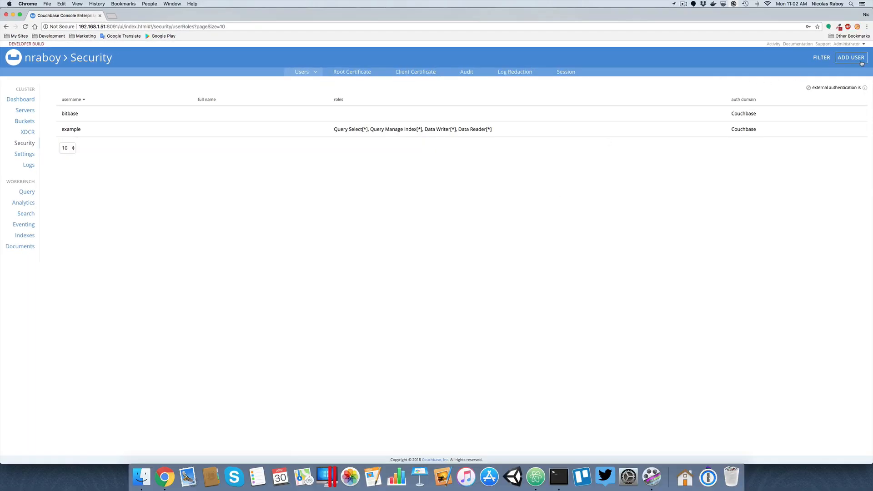
Enter the new user's details and save it with Analytics Reader and Manager roles
{"action": "type", "text": "tr"}
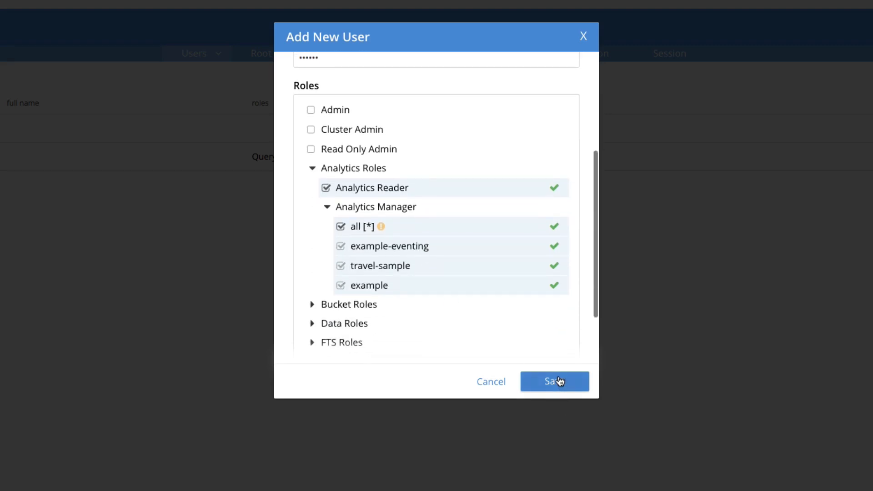
{"action": "left_click", "coordinate": [555, 381]}
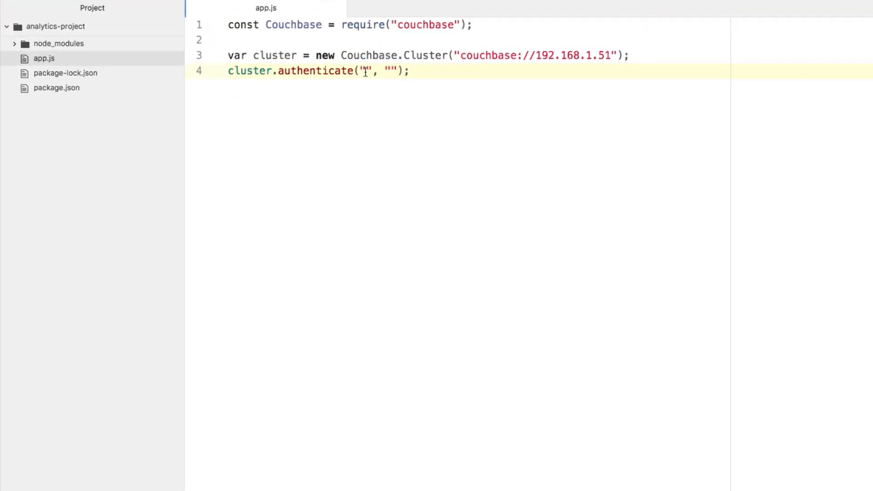
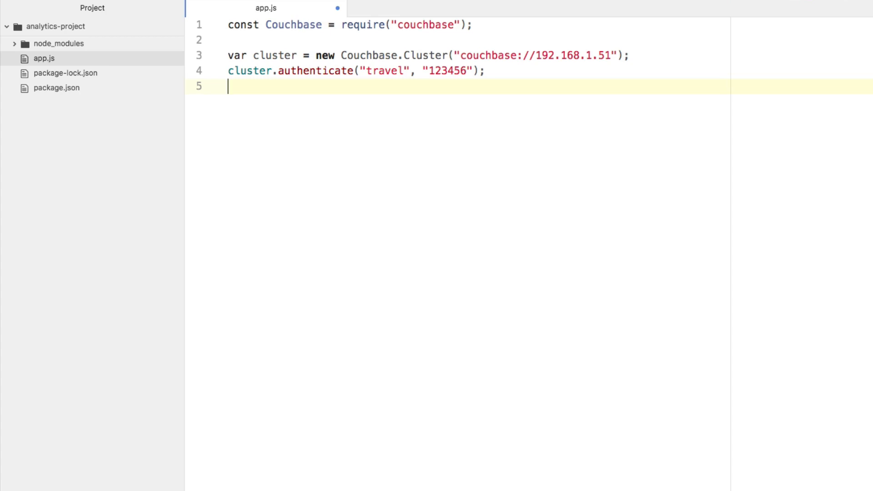
Add cluster.enableCbas(["192.168.1.51:8095"]) to enable Analytics queries
{"action": "type", "text": "cluster"}
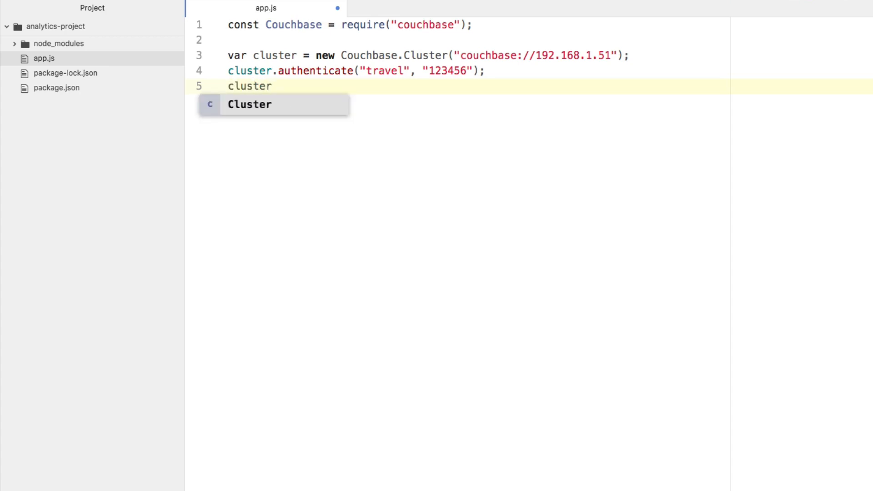
{"action": "type", "text": ".enableC"}
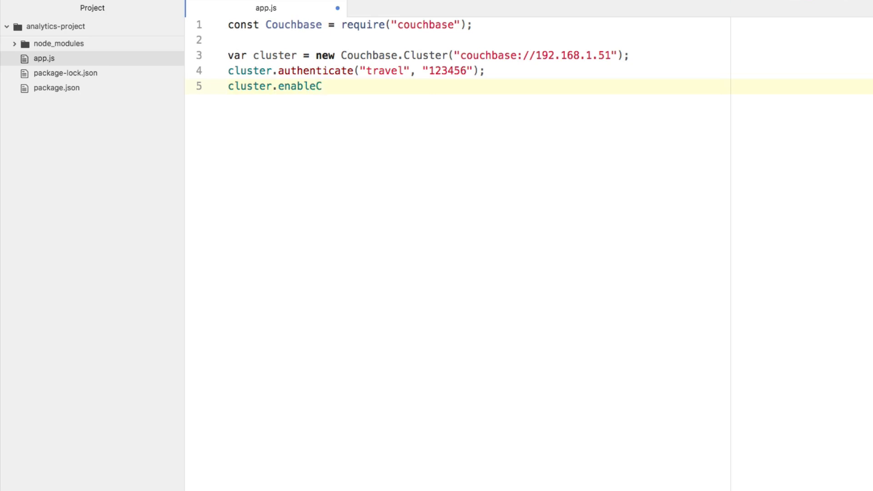
{"action": "type", "text": "bas"}
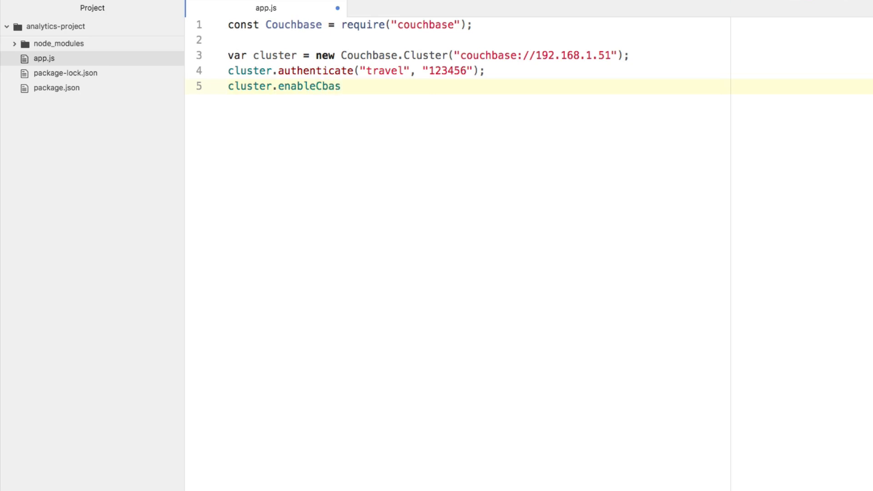
{"action": "type", "text": "()"}
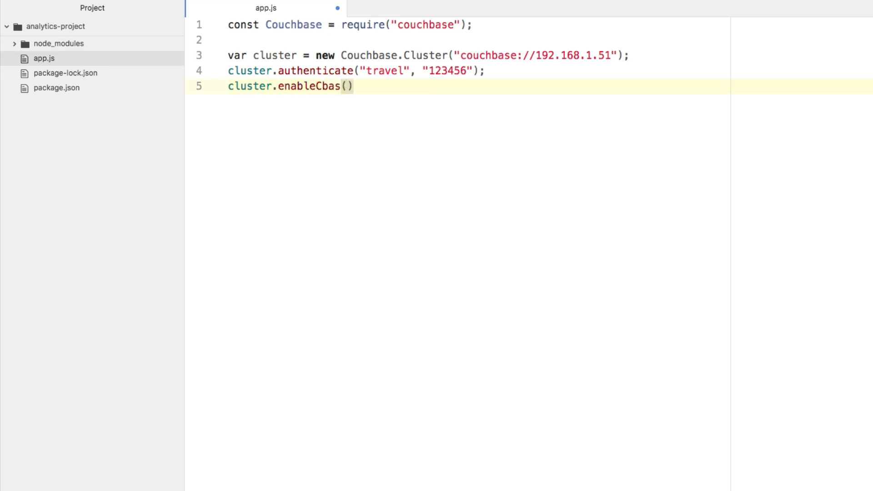
{"action": "type", "text": "[\""}
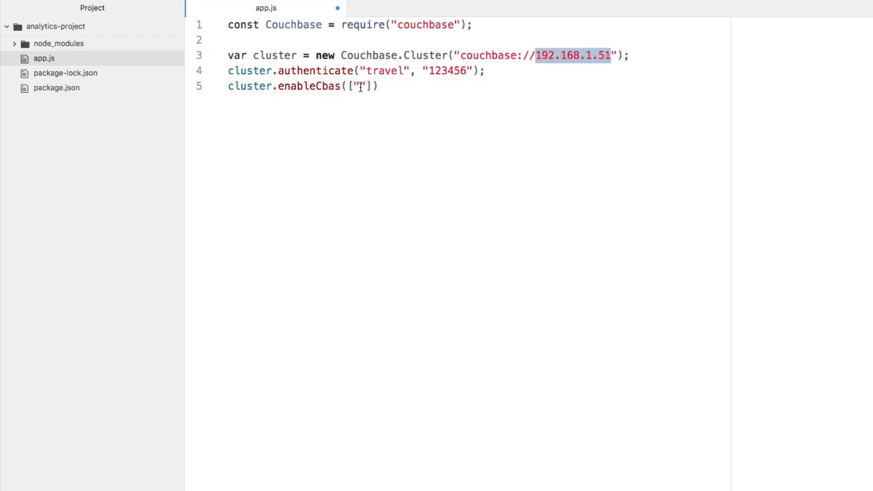
{"action": "type", "text": "192.168.1.51:"}
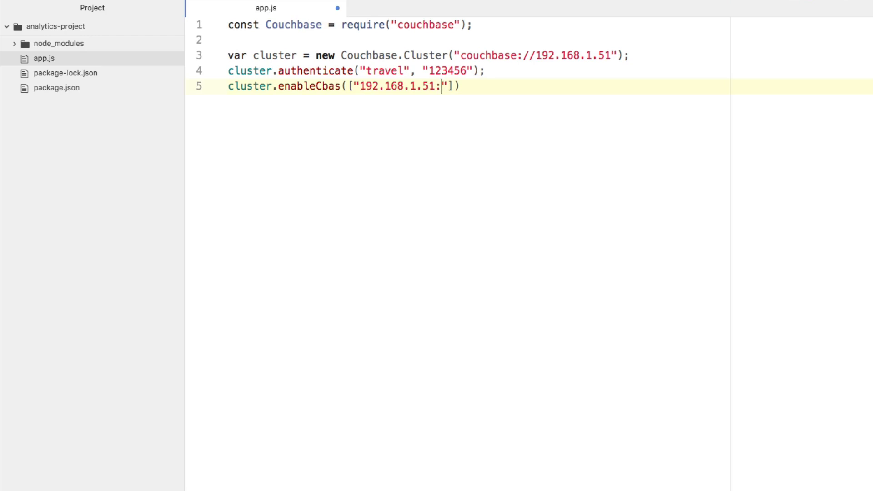
{"action": "type", "text": "8095"}
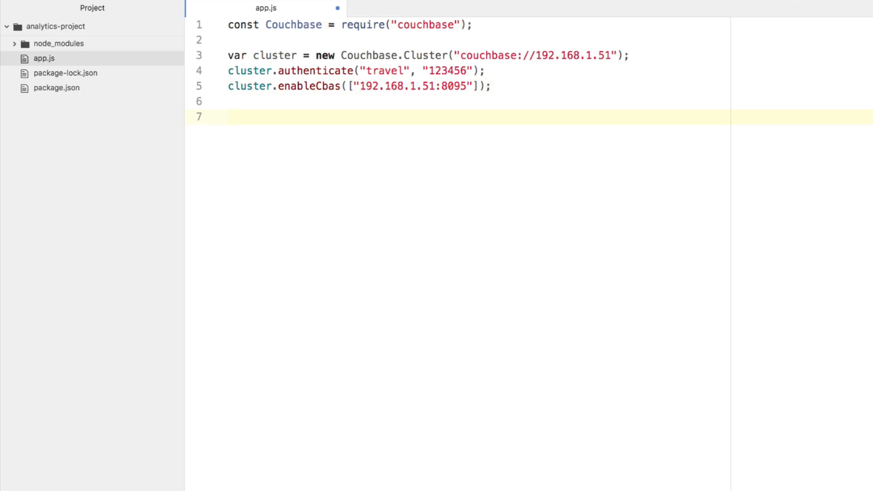
{"action": "left_click", "coordinate": [229, 116]}
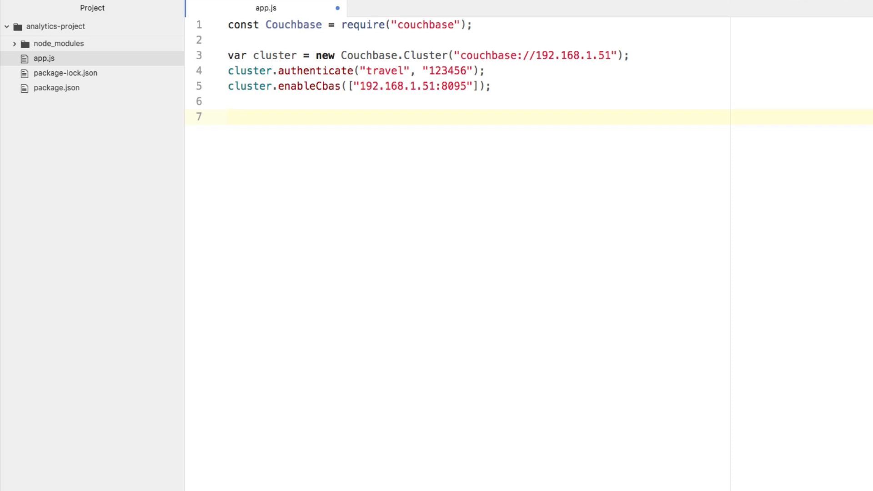
{"action": "left_click", "coordinate": [228, 116]}
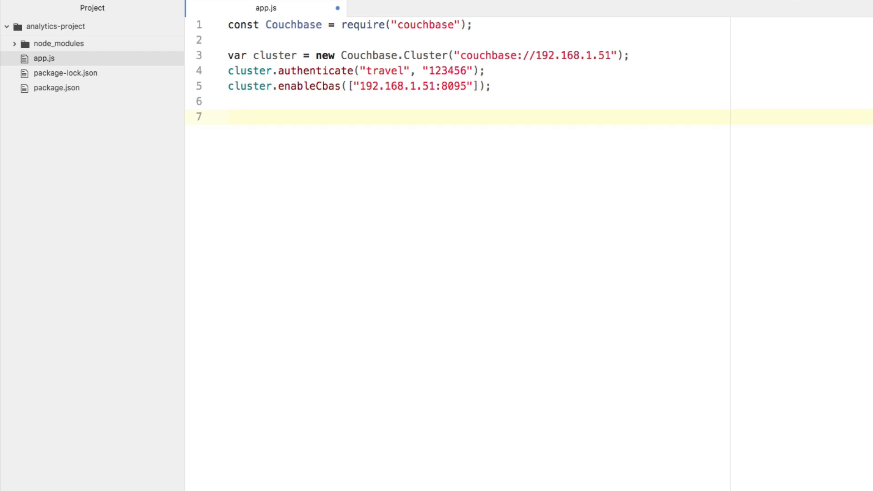
Declare var statement = "SELECT * FROM airports"
{"action": "type", "text": "va"}
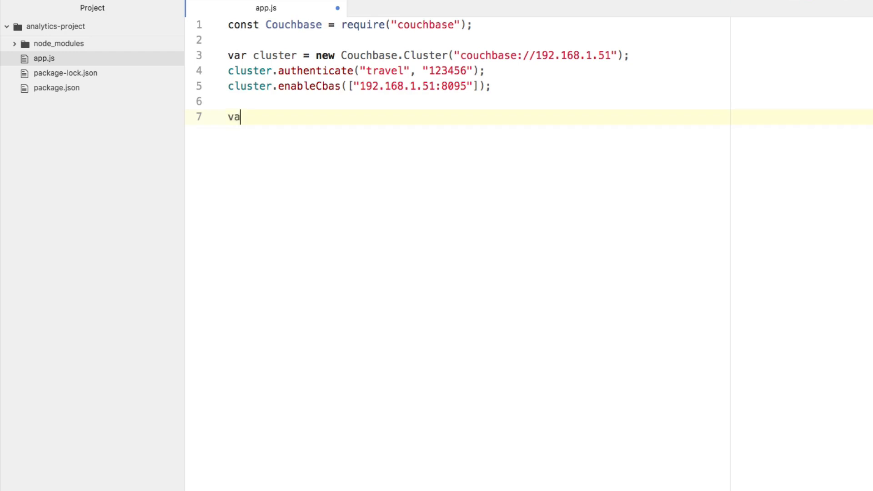
{"action": "type", "text": "r statement ="}
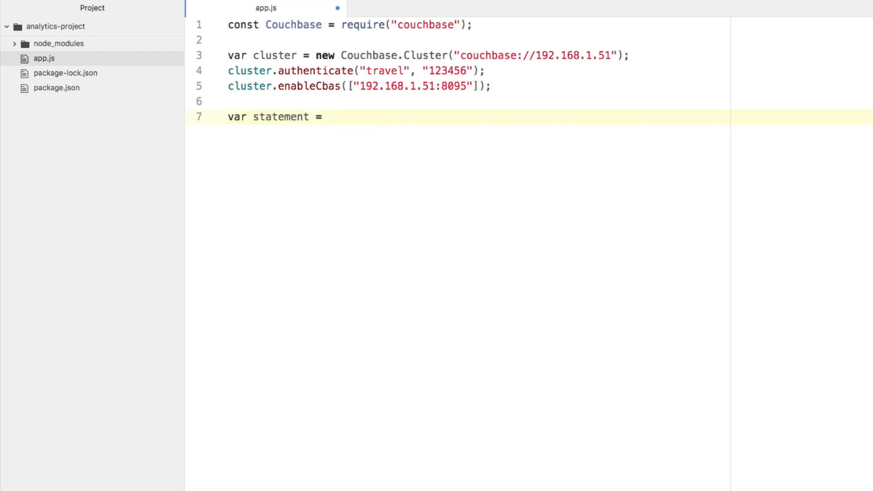
{"action": "type", "text": "\"SELECT * F"}
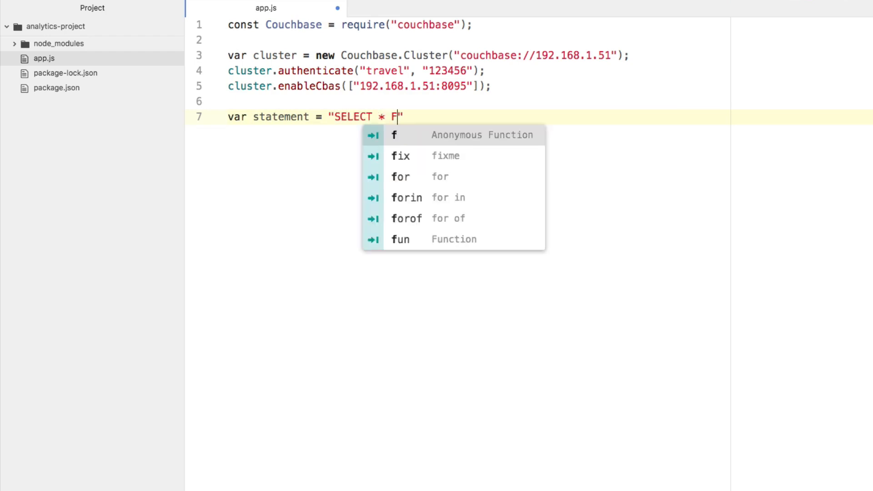
{"action": "type", "text": "ROM a"}
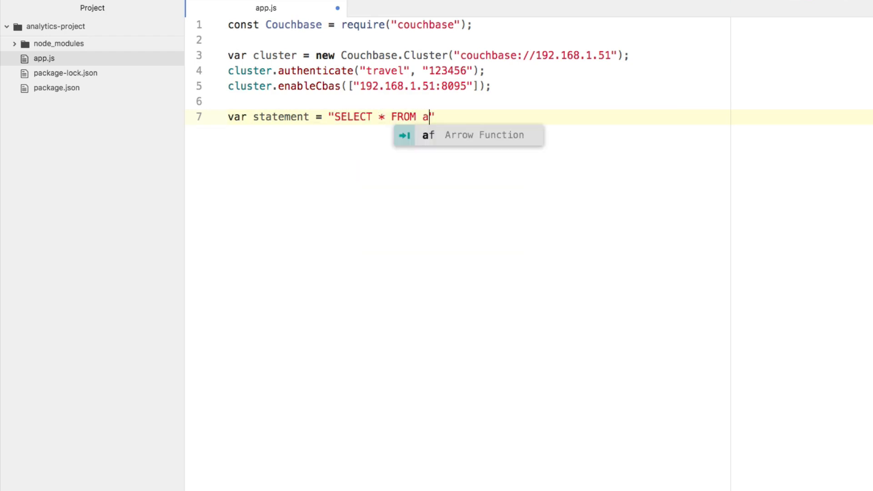
{"action": "type", "text": "irports"}
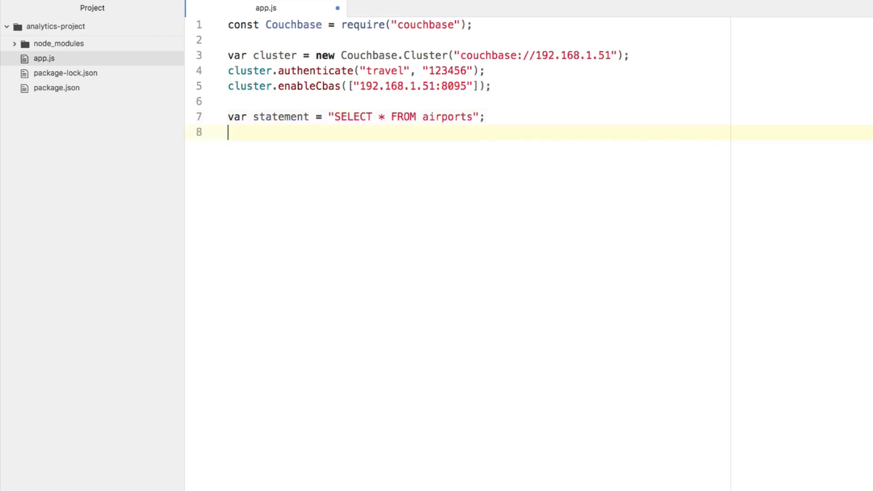
Create var query = Couchbase.CbasQuery.fromString(statement)
{"action": "type", "text": "v"}
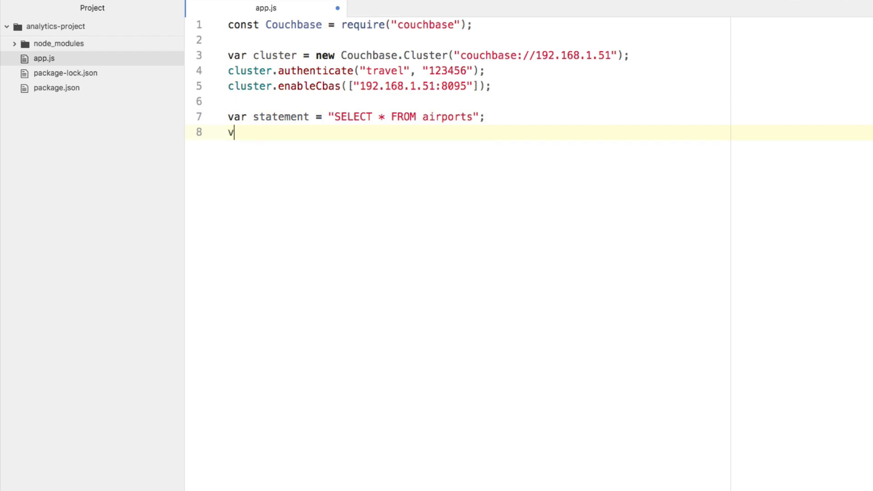
{"action": "type", "text": "ar query ="}
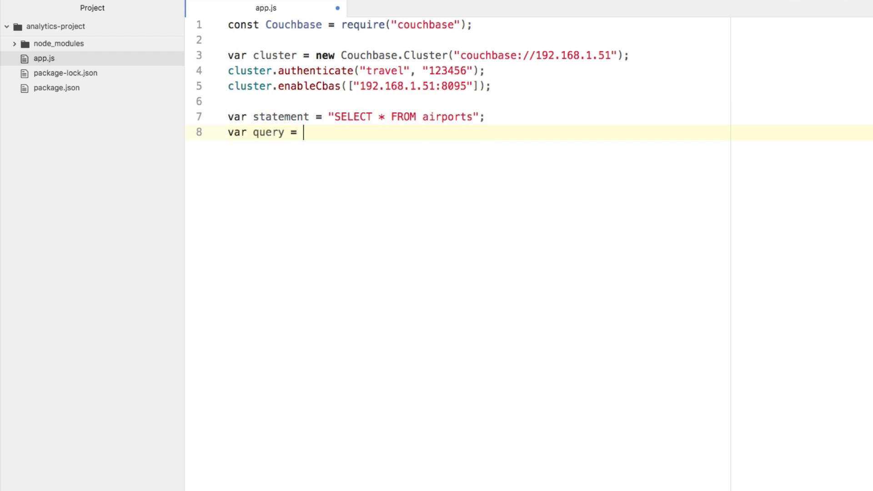
{"action": "type", "text": "Couchbase."}
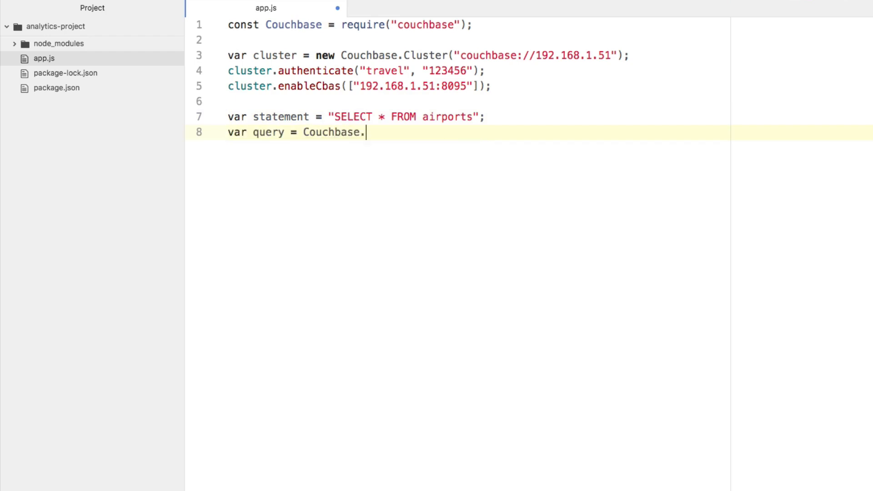
{"action": "type", "text": "CbasQuery"}
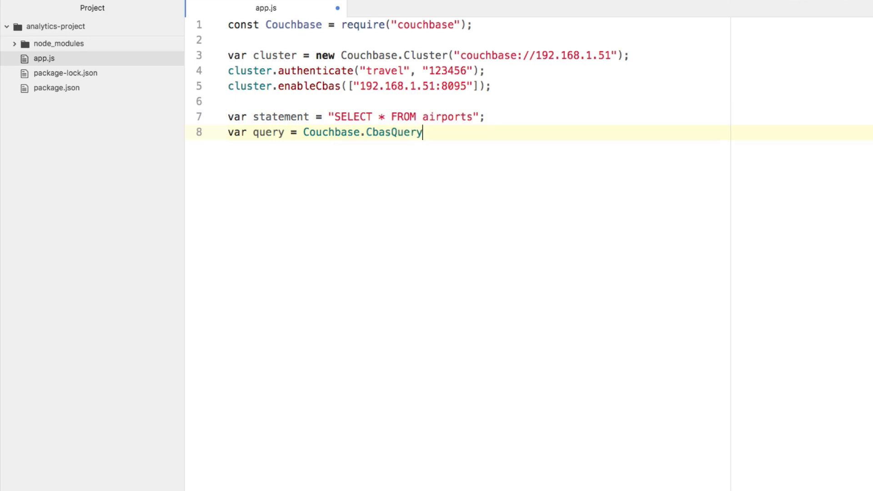
{"action": "type", "text": ".fromStr"}
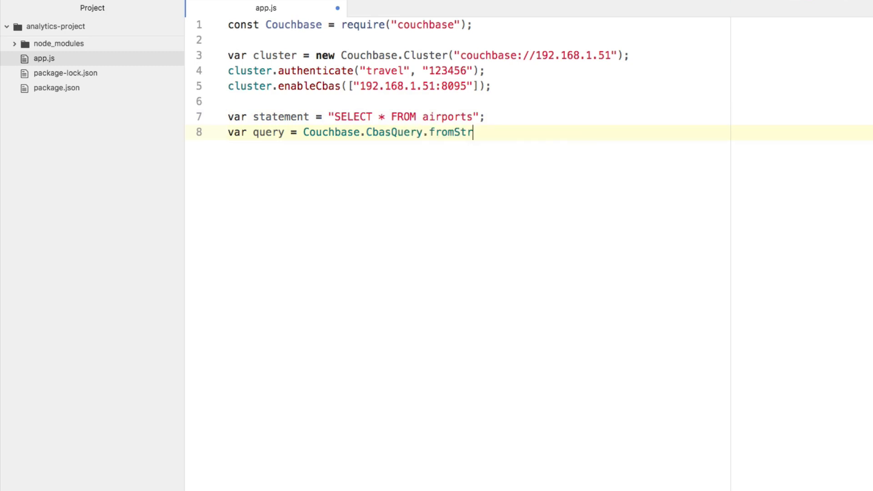
{"action": "type", "text": "ing(statement)"}
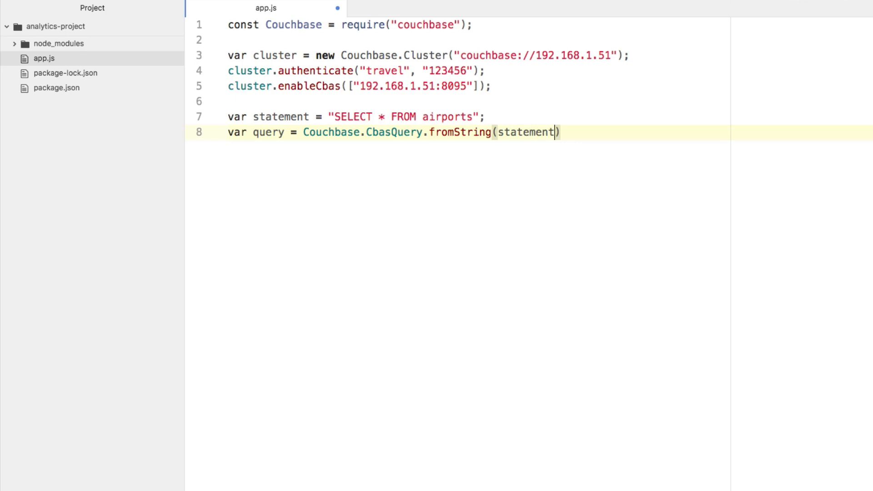
Run cluster.query(query) with a callback that checks for errors and logs the result
{"action": "type", "text": "cl"}
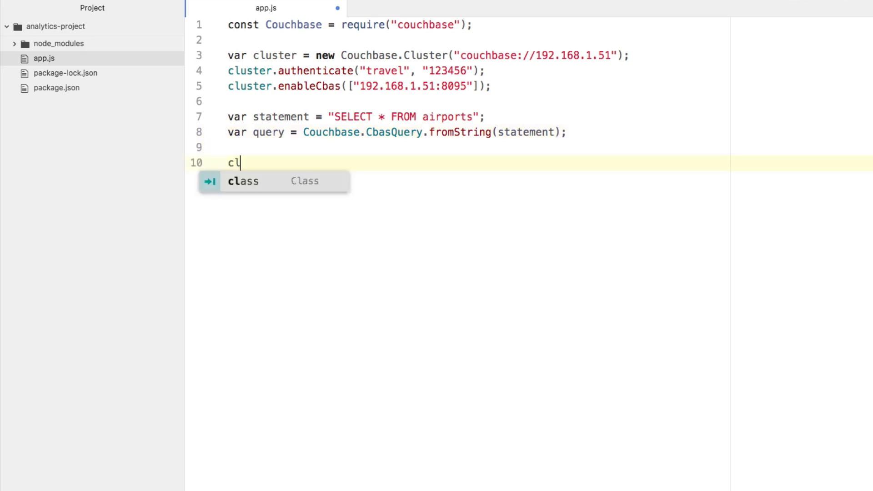
{"action": "type", "text": "uster.query()"}
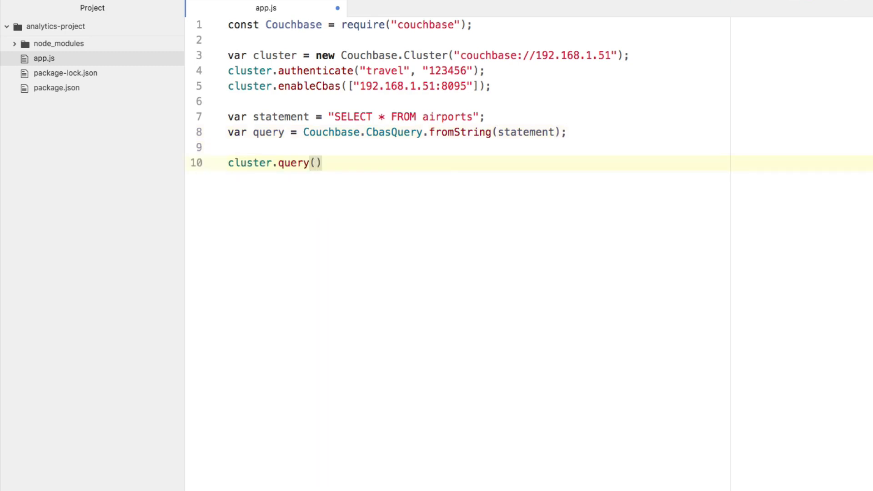
{"action": "type", "text": "query,"}
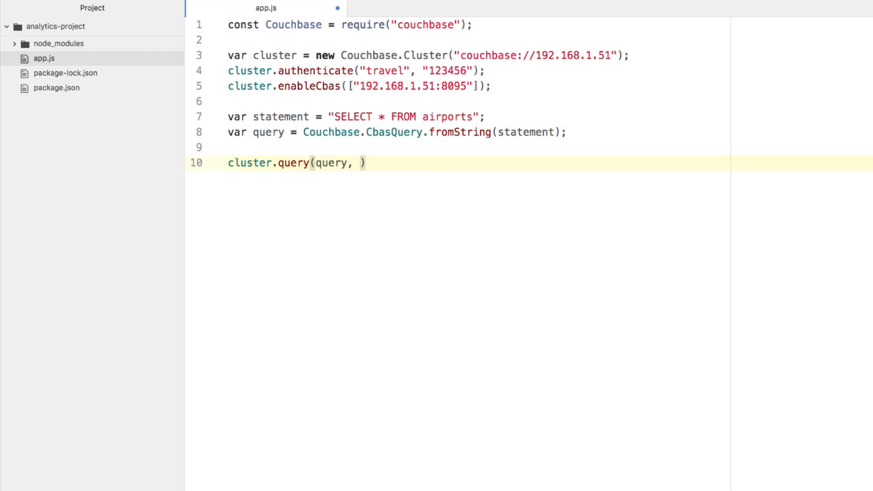
{"action": "type", "text": "(error,"}
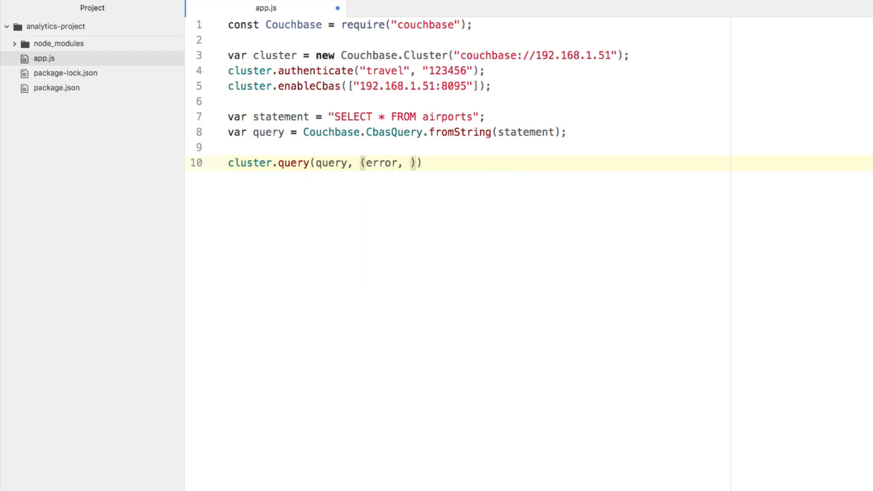
{"action": "type", "text": "result) =>"}
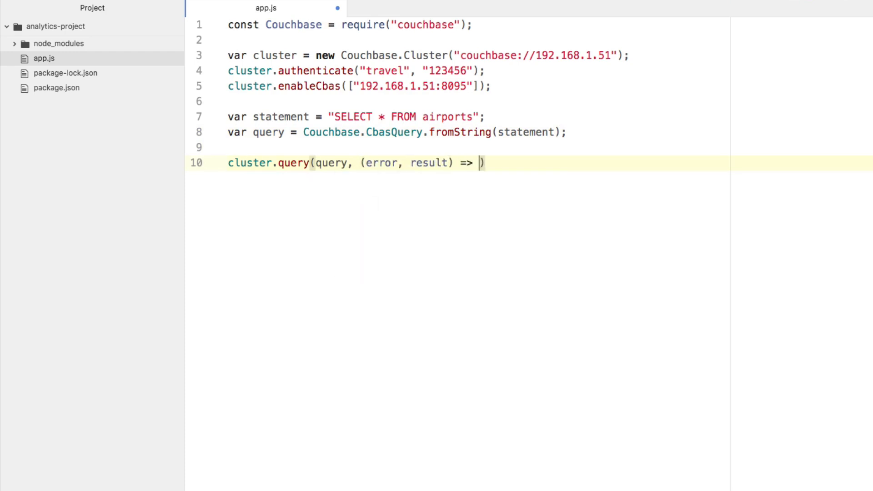
{"action": "type", "text": "{"}
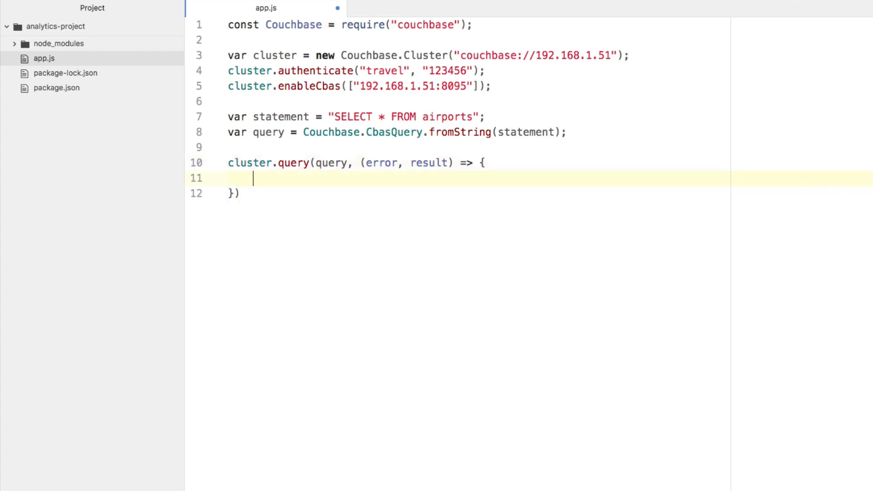
{"action": "type", "text": "if(error) {"}
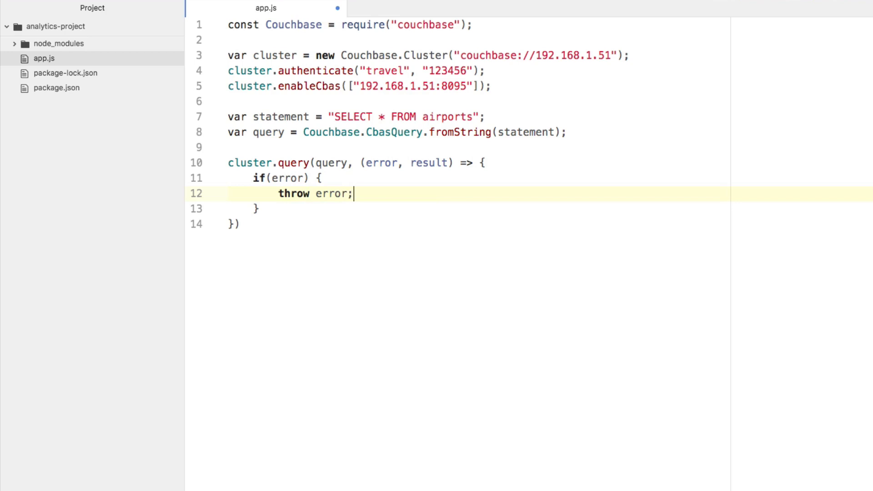
{"action": "key", "text": "Enter"}
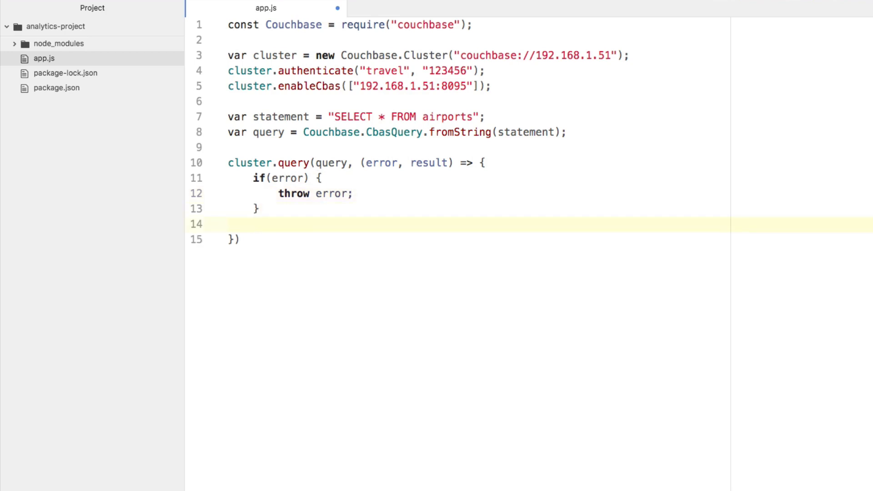
{"action": "type", "text": "conso"}
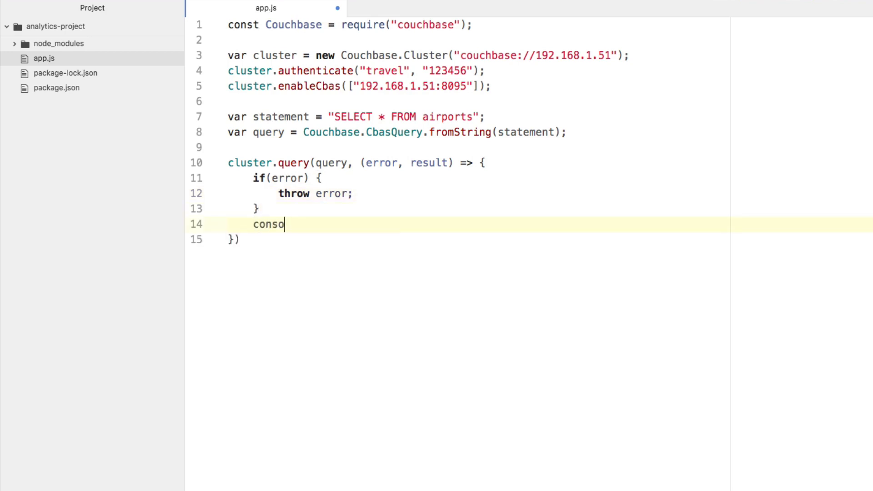
{"action": "type", "text": "le.log(result)"}
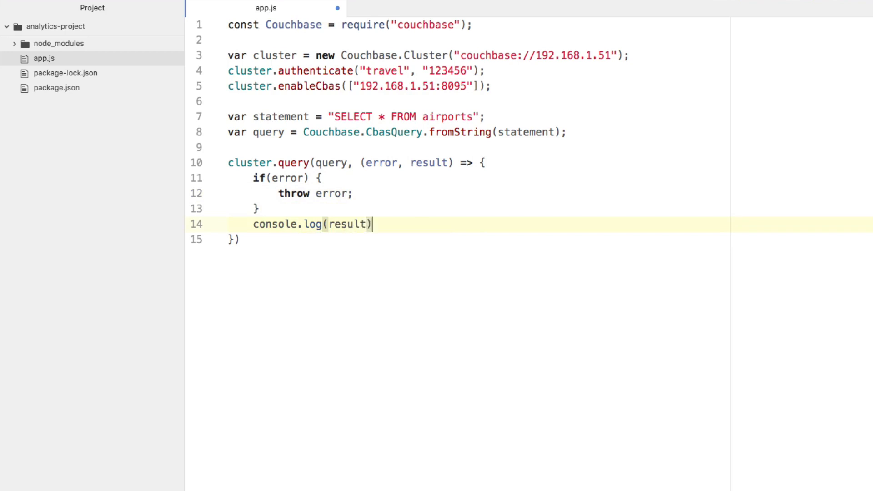
{"action": "type", "text": ";"}
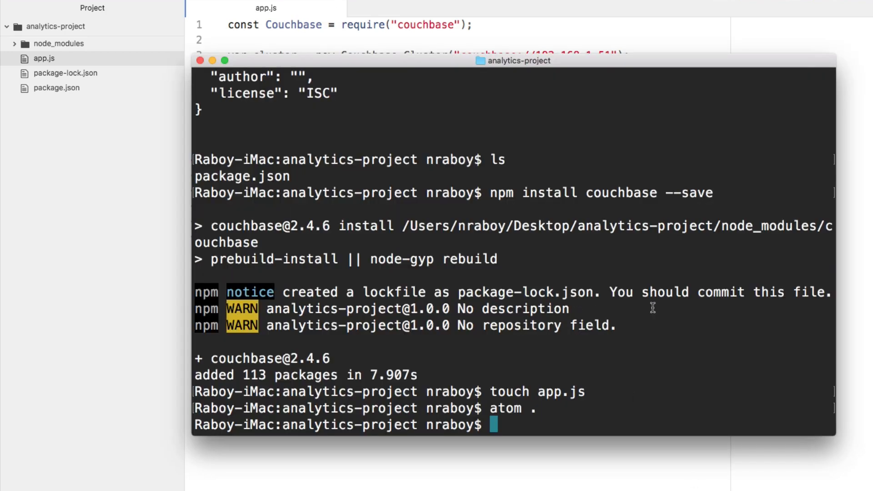
Run node app.js to print the airport results
{"action": "type", "text": "nod"}
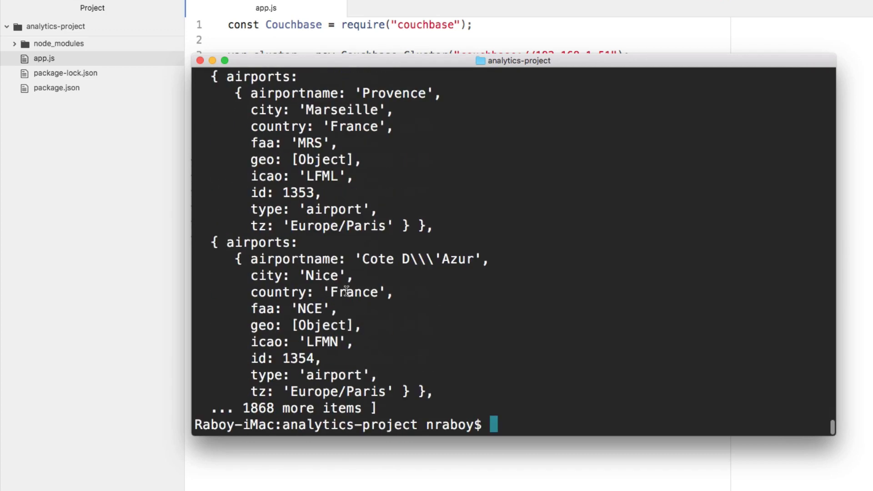
{"action": "mouse_move", "coordinate": [305, 413]}
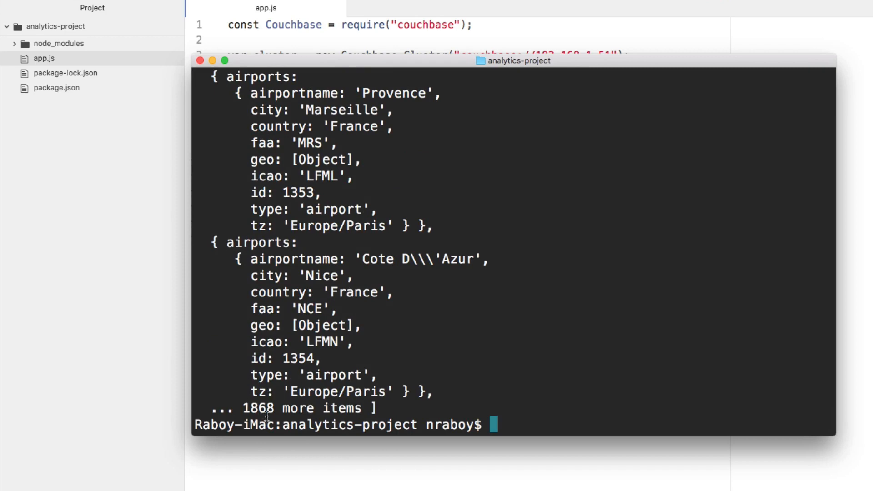
{"action": "mouse_move", "coordinate": [506, 417]}
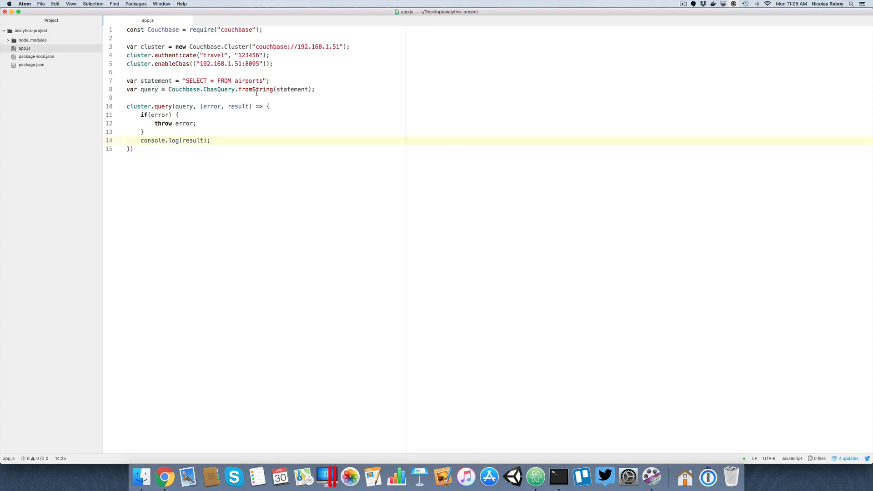
Bring the Atom window with the completed app.js back to the front
{"action": "left_click", "coordinate": [210, 141]}
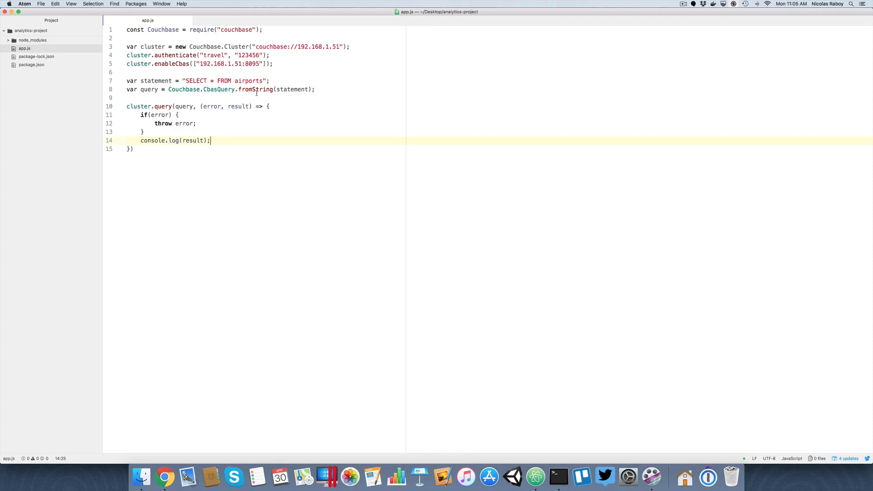